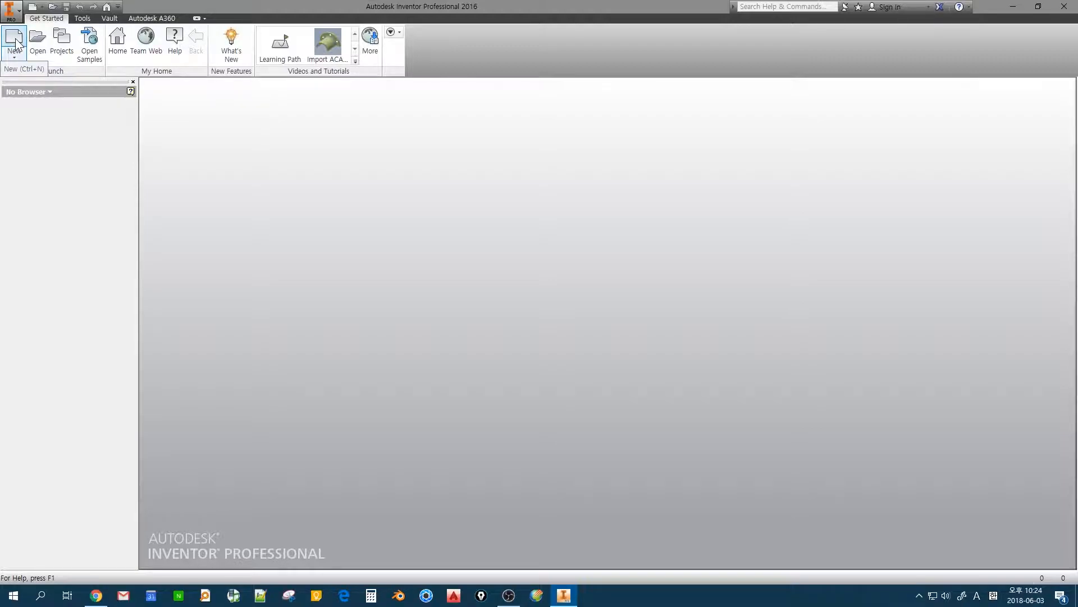
Create a part from the Standard (mm).ipt template and sketch on the XY plane
click(13, 41)
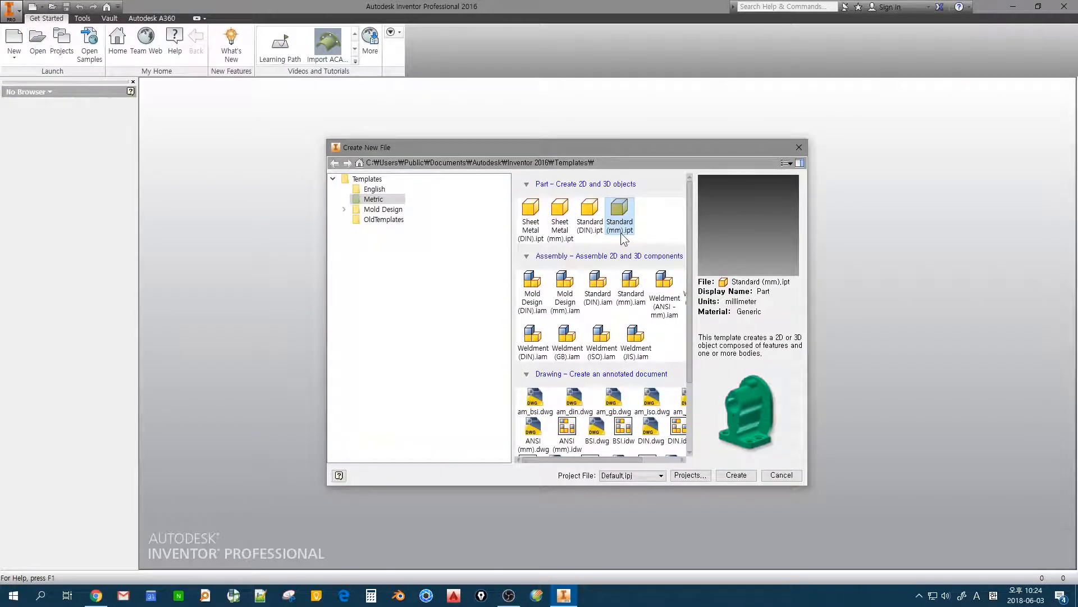
click(735, 475)
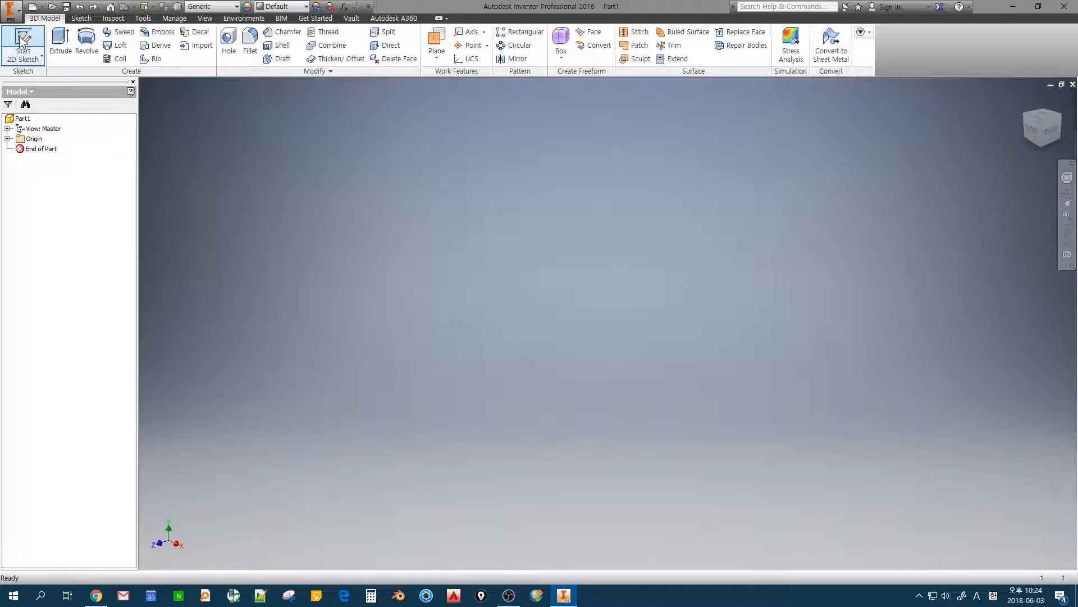
click(22, 41)
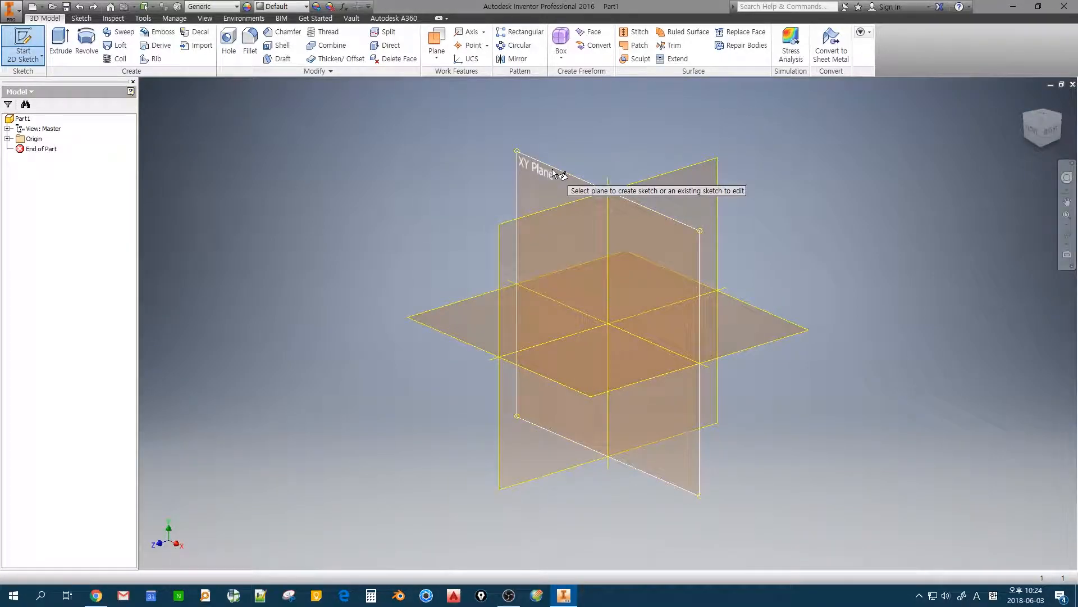
click(537, 169)
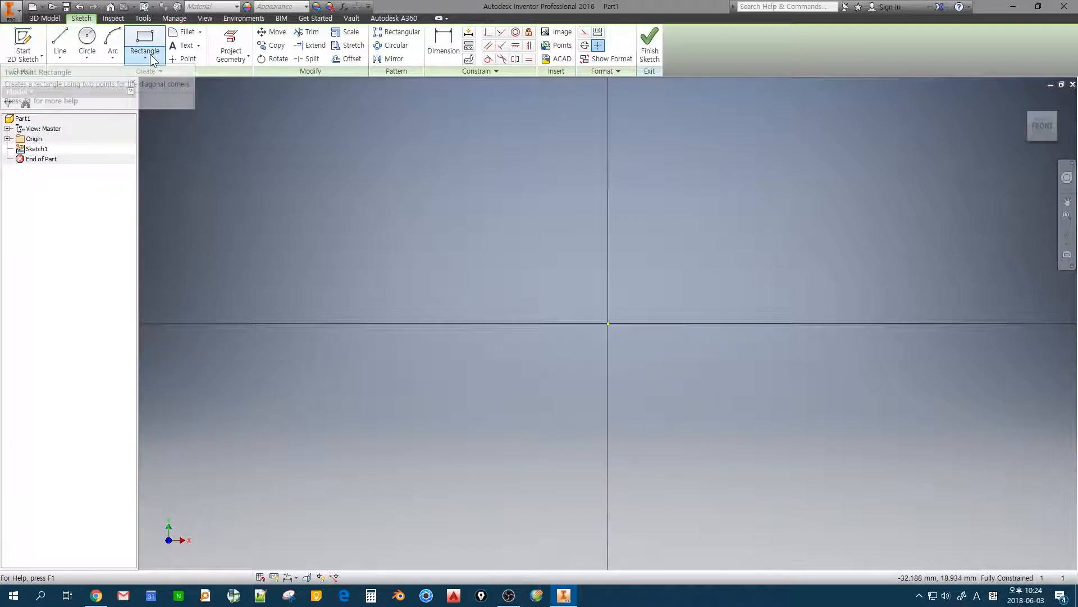
Draw a center-point rectangle at the origin, 19.05*6.25 wide and 19.05 tall
click(162, 51)
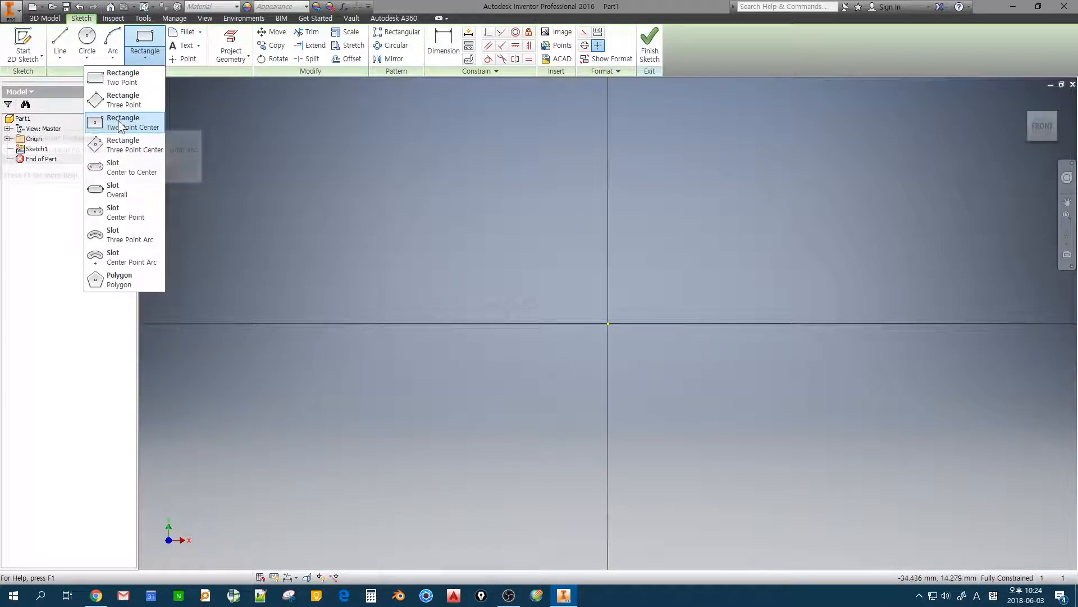
click(123, 122)
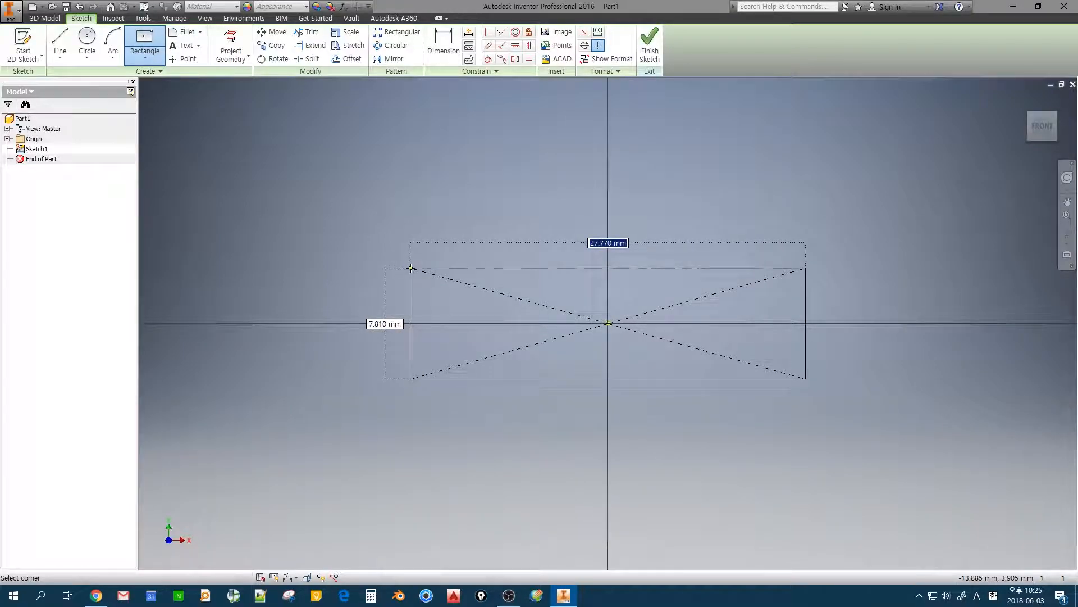
text(1)
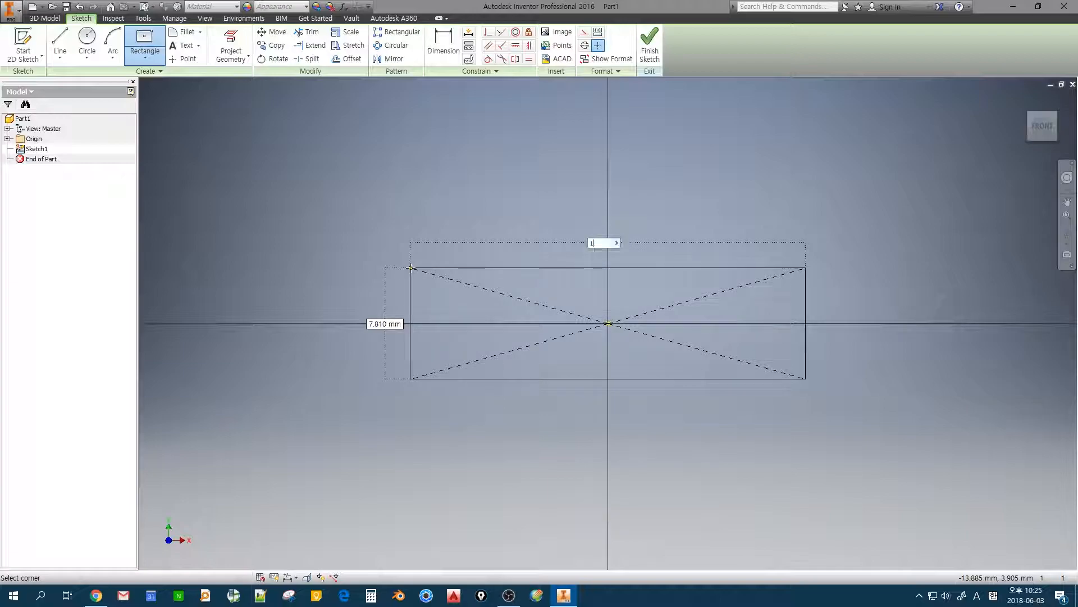
text(19.05 *)
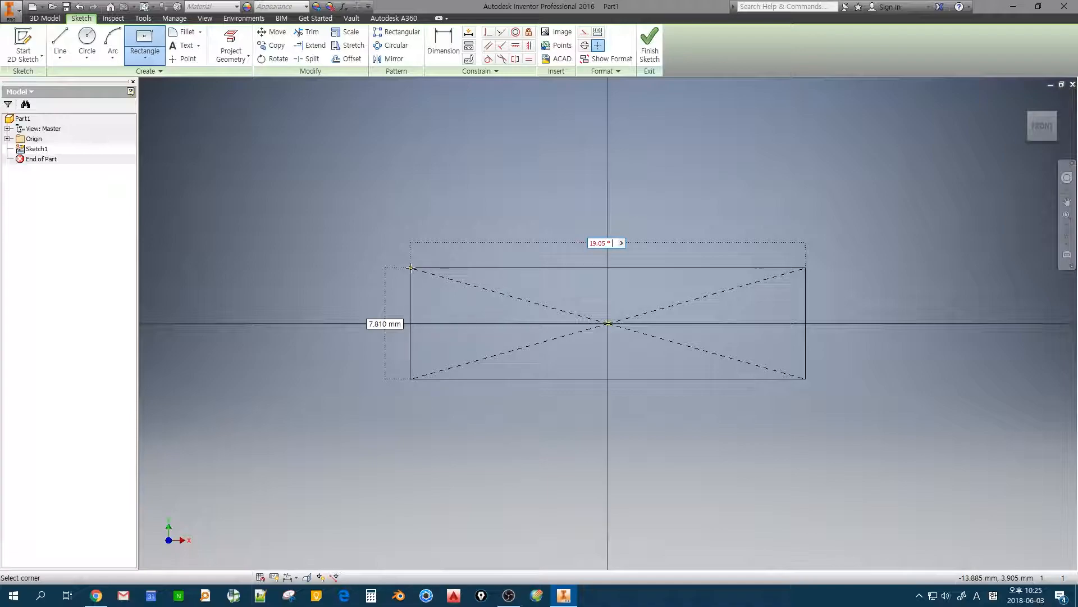
text(6.25)
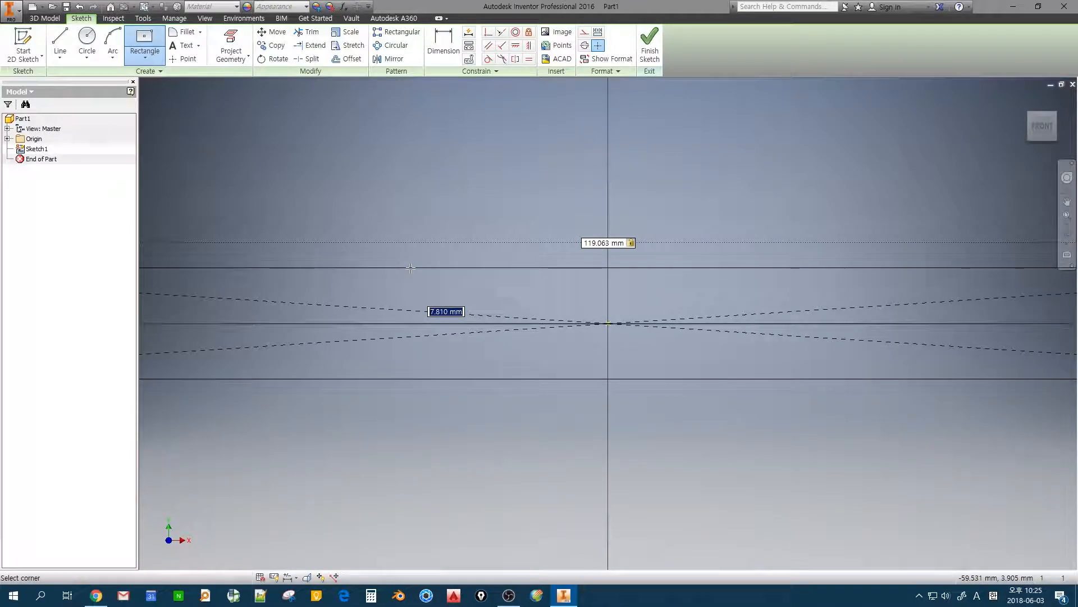
text(19)
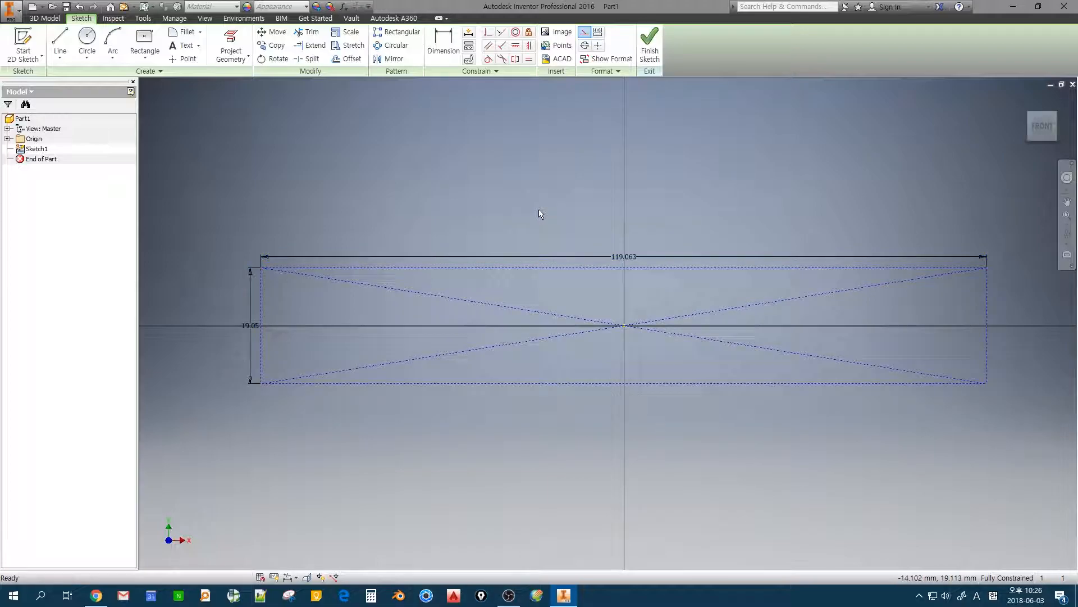
Draw an inner center-point rectangle from the origin, inset 0.525 from the outer one
click(144, 41)
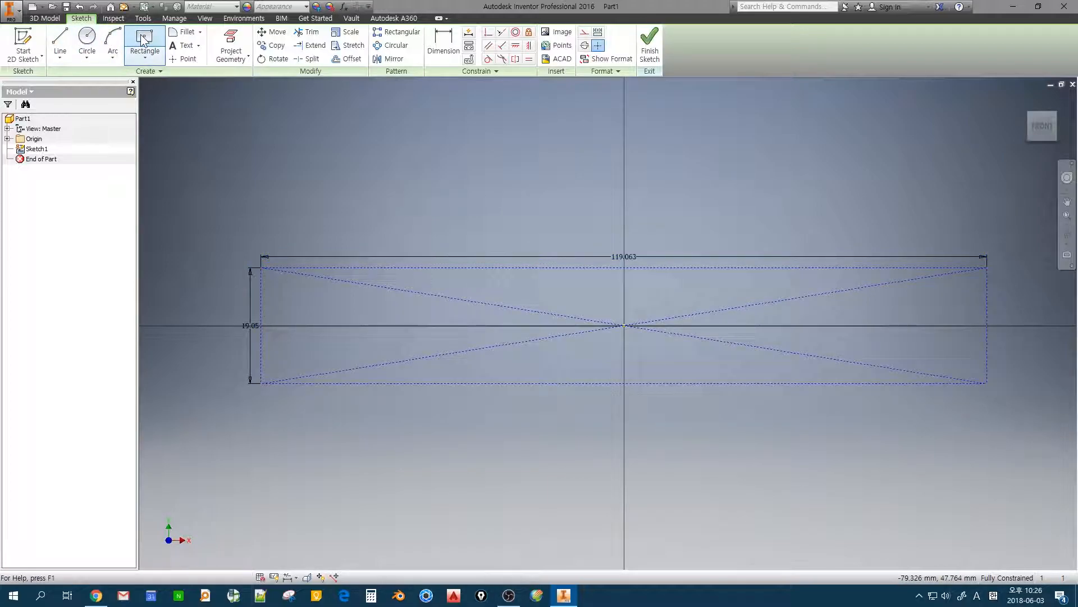
click(145, 45)
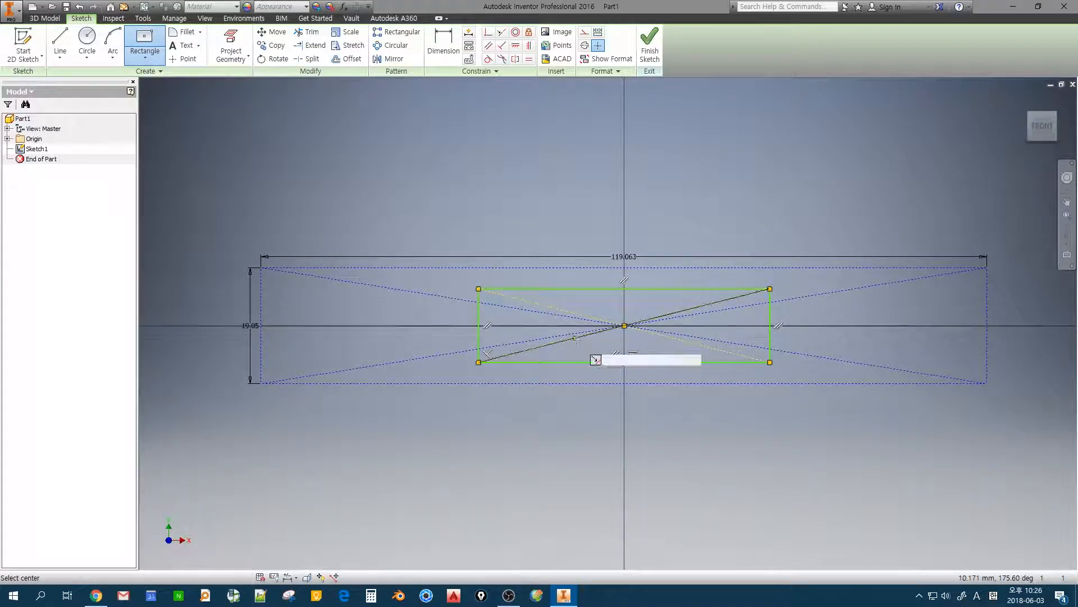
click(443, 45)
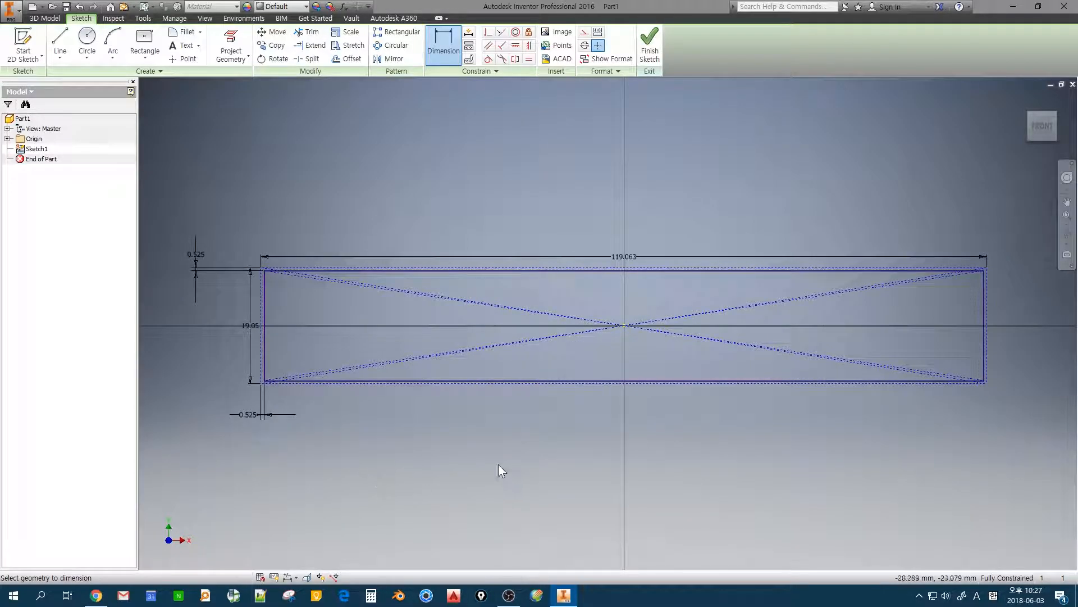
Place 5.5 mm circles at the origin and on the centre line, dimensioning the left one 50 from centre
click(87, 42)
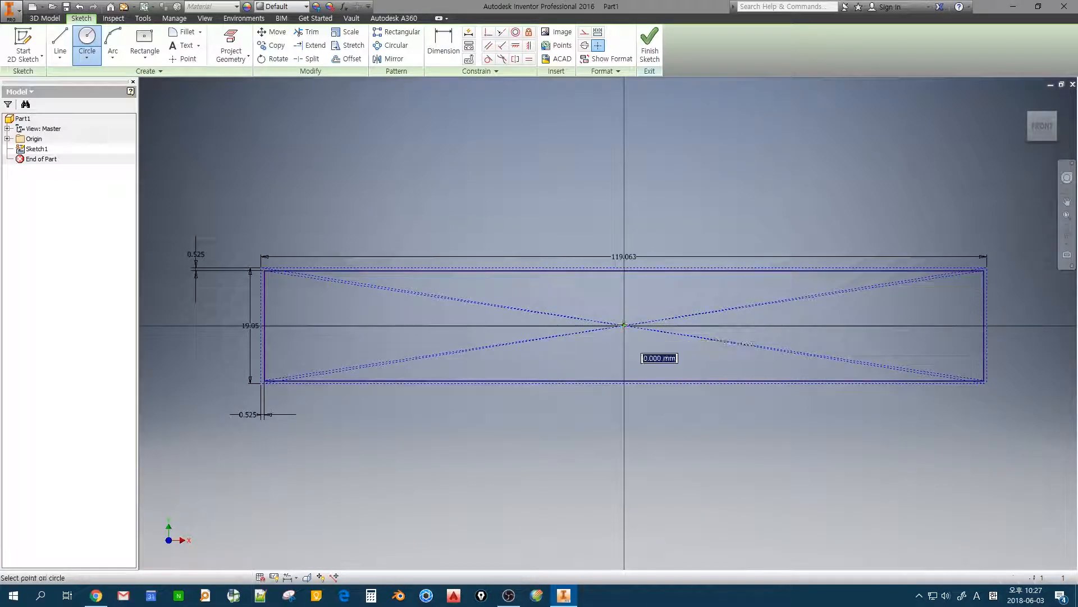
click(623, 324)
text(5.5)
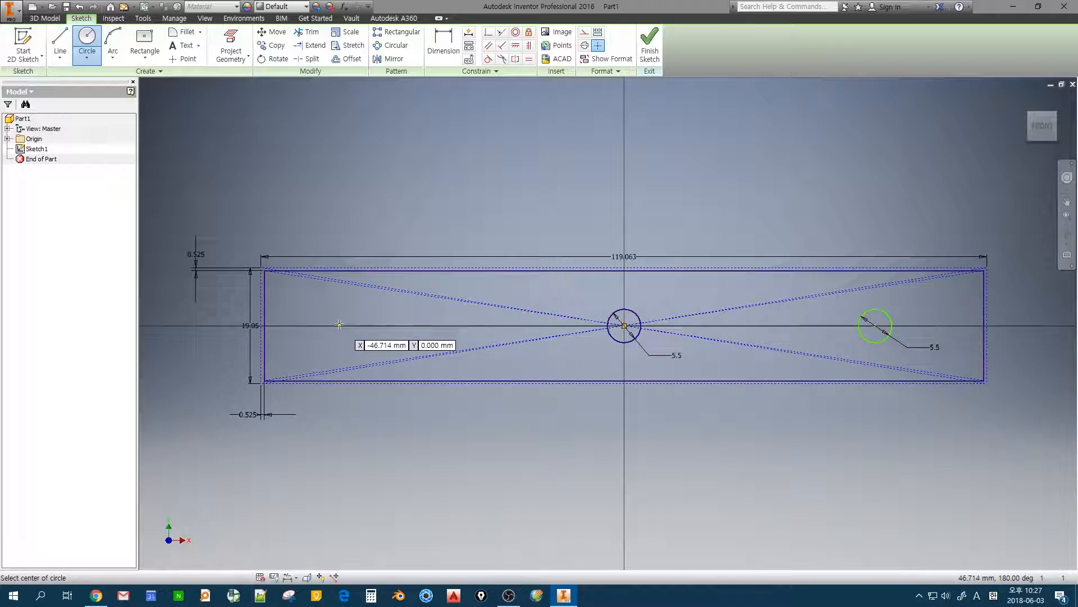
click(337, 324)
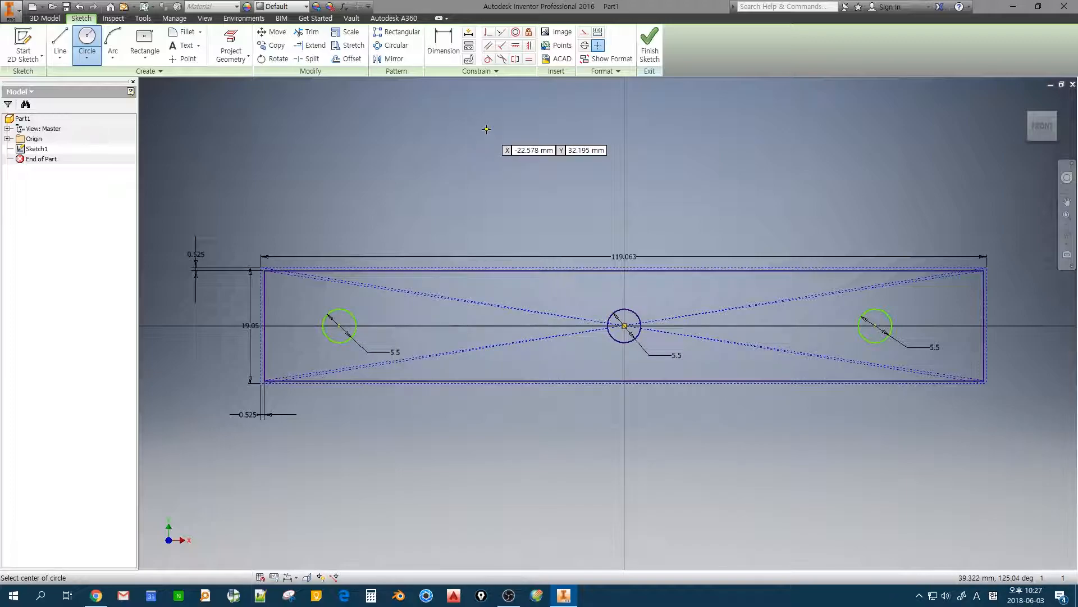
click(443, 45)
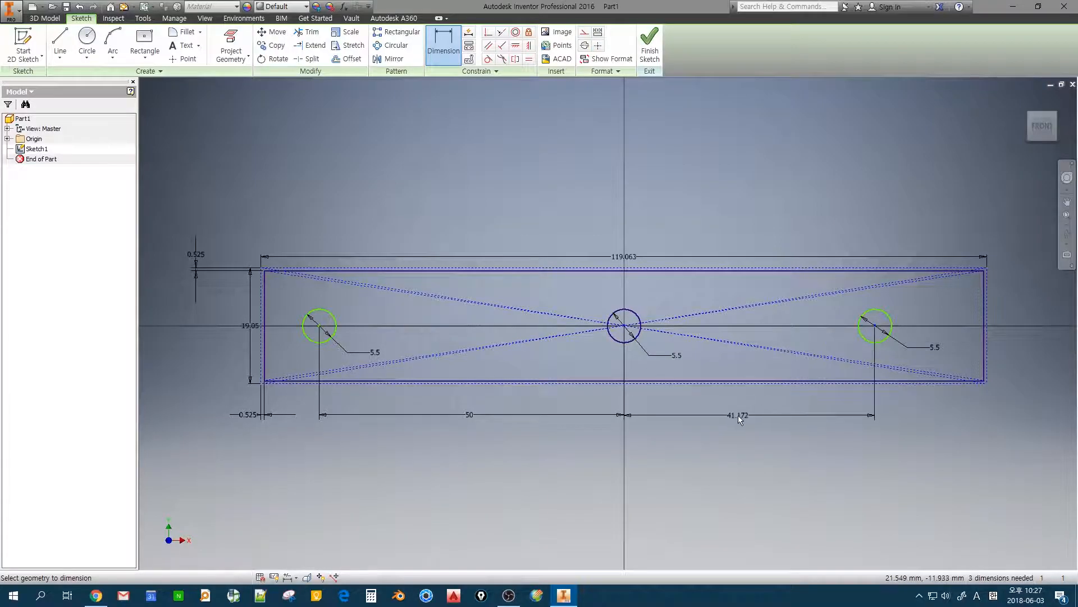
Change the right circle's horizontal dimension to 50
click(738, 414)
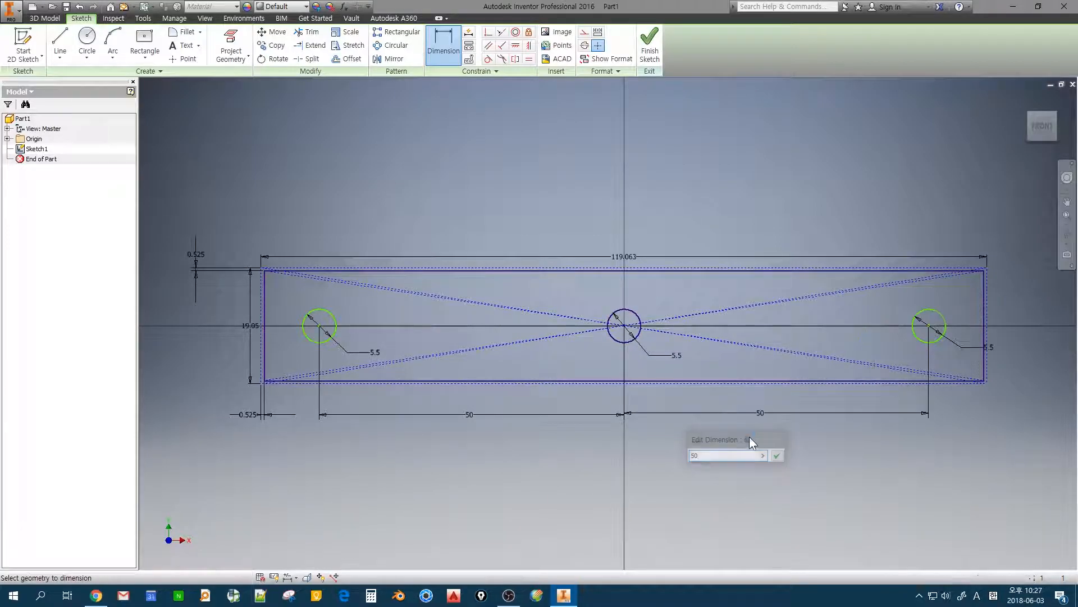
mouse_move(516, 46)
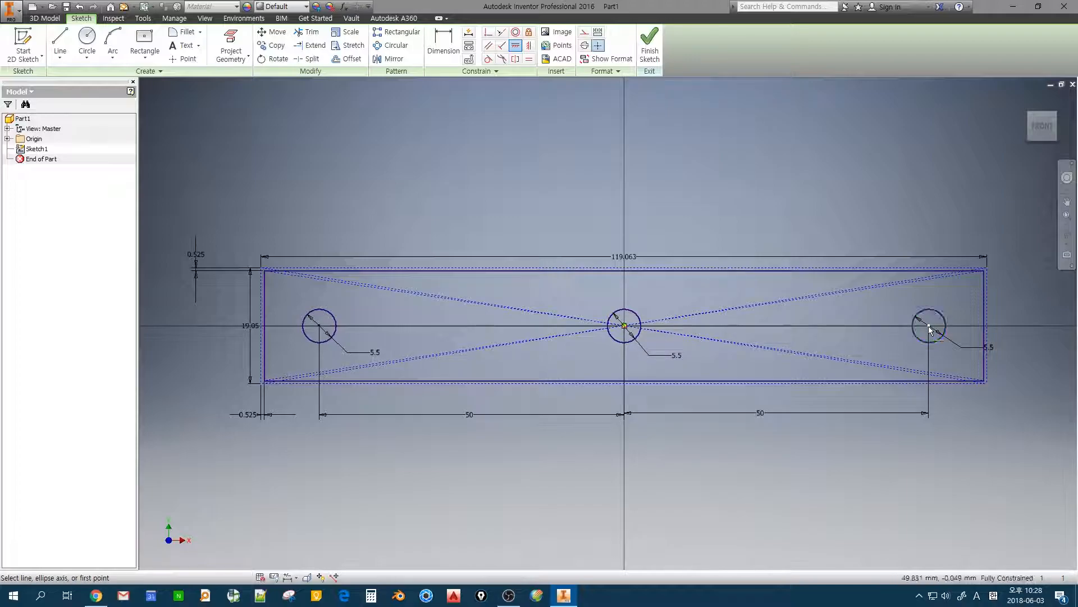
mouse_move(803, 369)
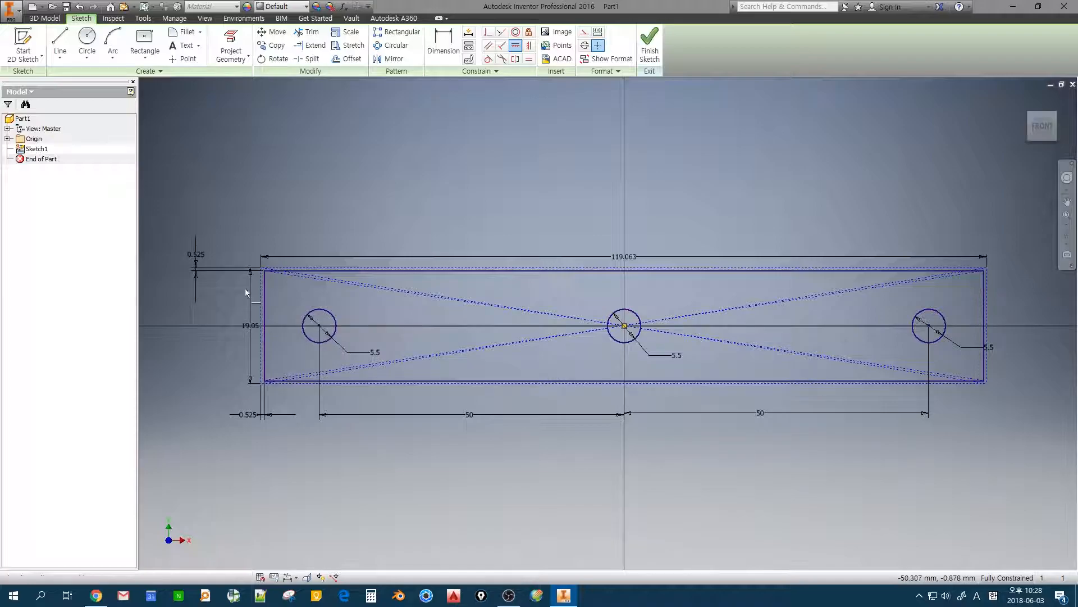
Begin a center-point rectangle for the cross-shaped stem outlines
click(145, 37)
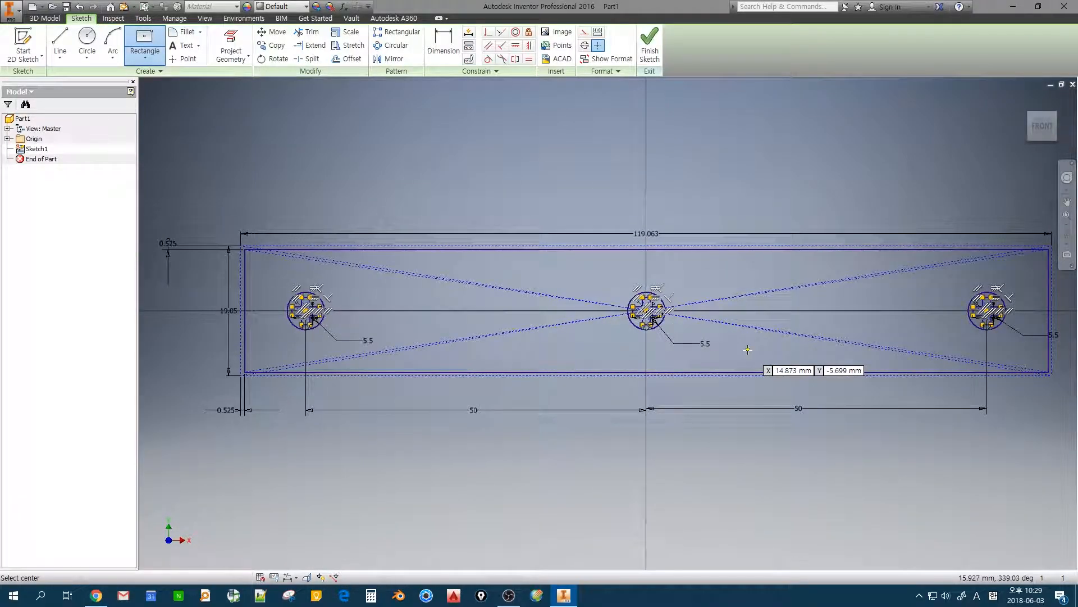
mouse_move(649, 48)
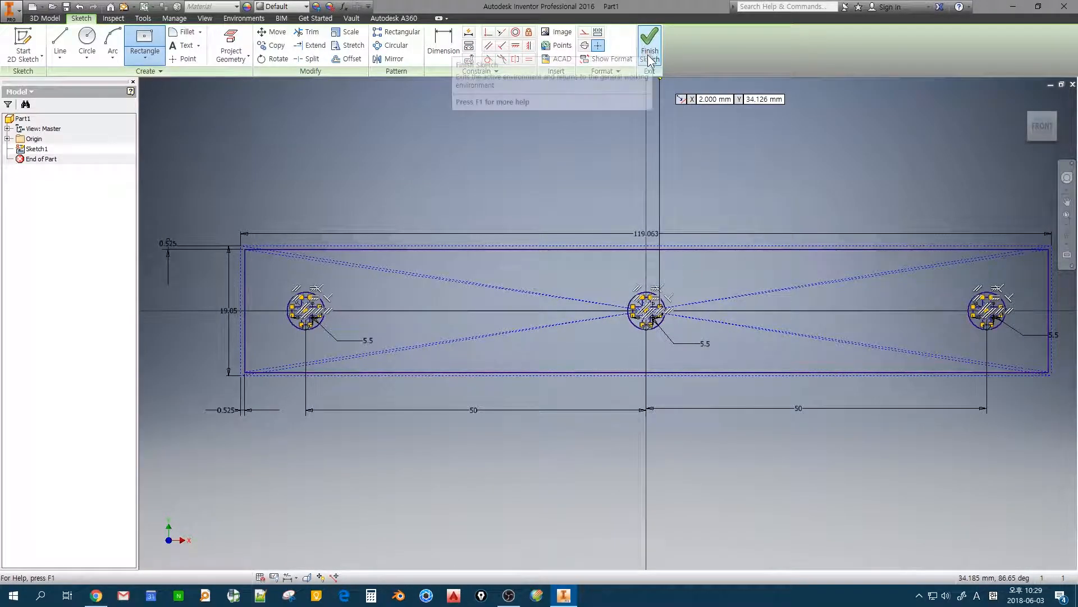
Finish Sketch1 and start Sketch2 on a perpendicular plane
click(648, 50)
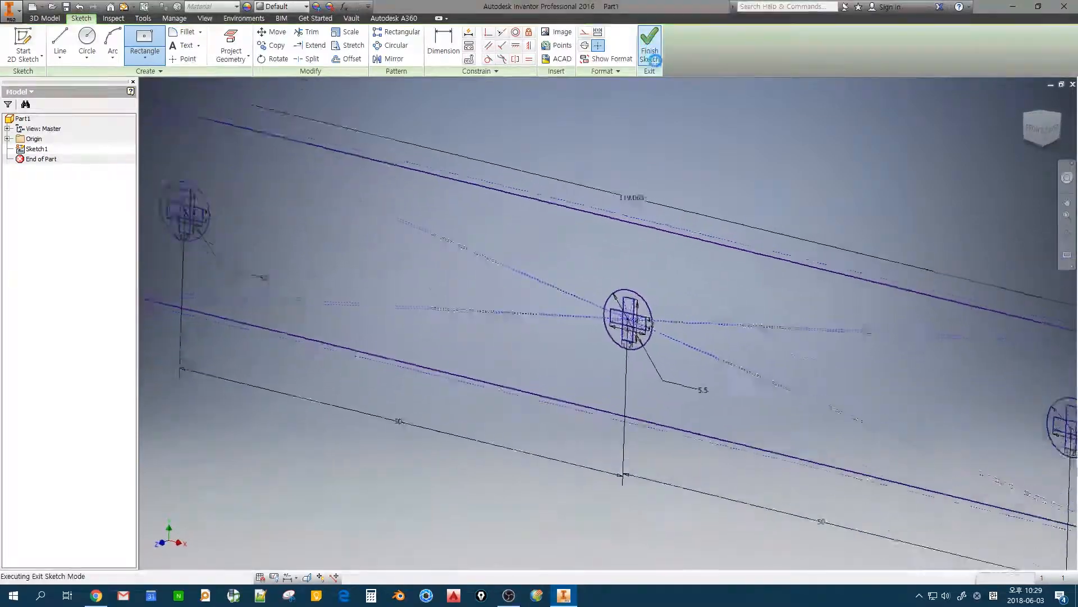
click(647, 52)
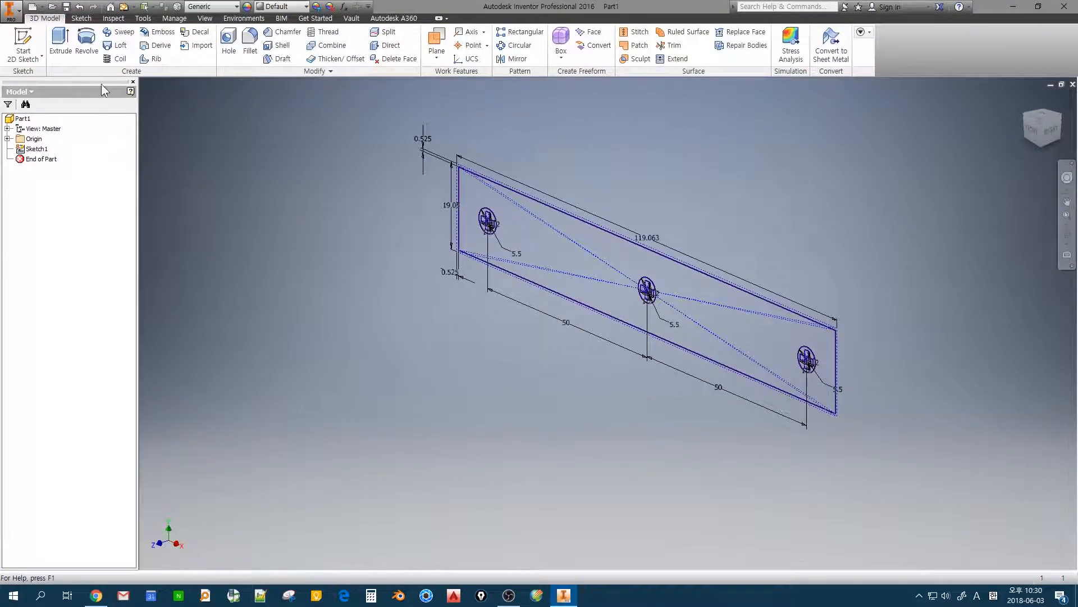
click(22, 41)
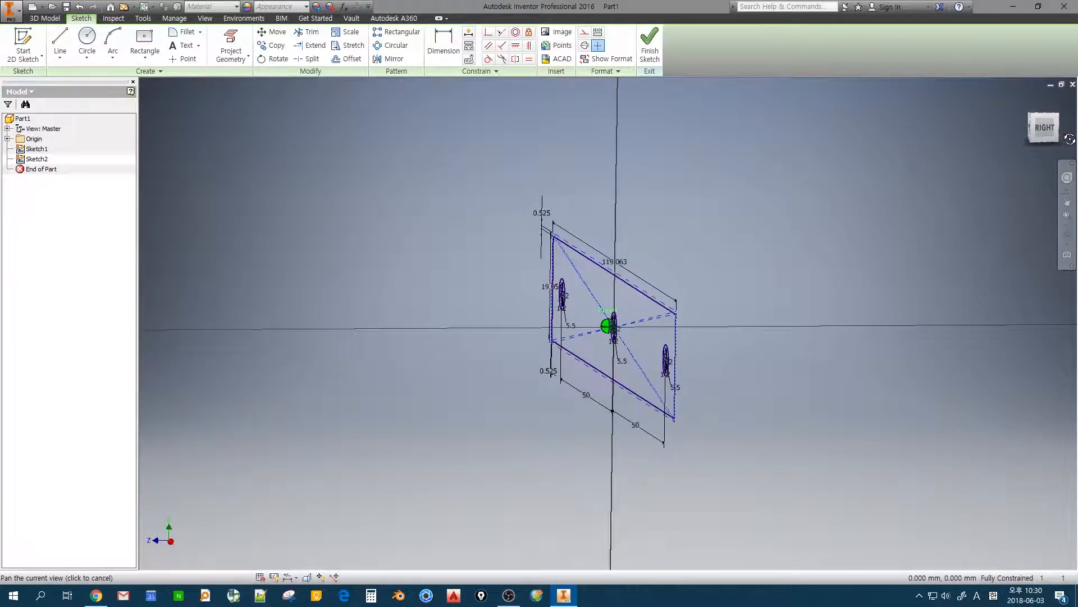
Project the Sketch1 geometry and draw a three-segment line from the top edge to the bottom edge
drag(606, 326, 543, 337)
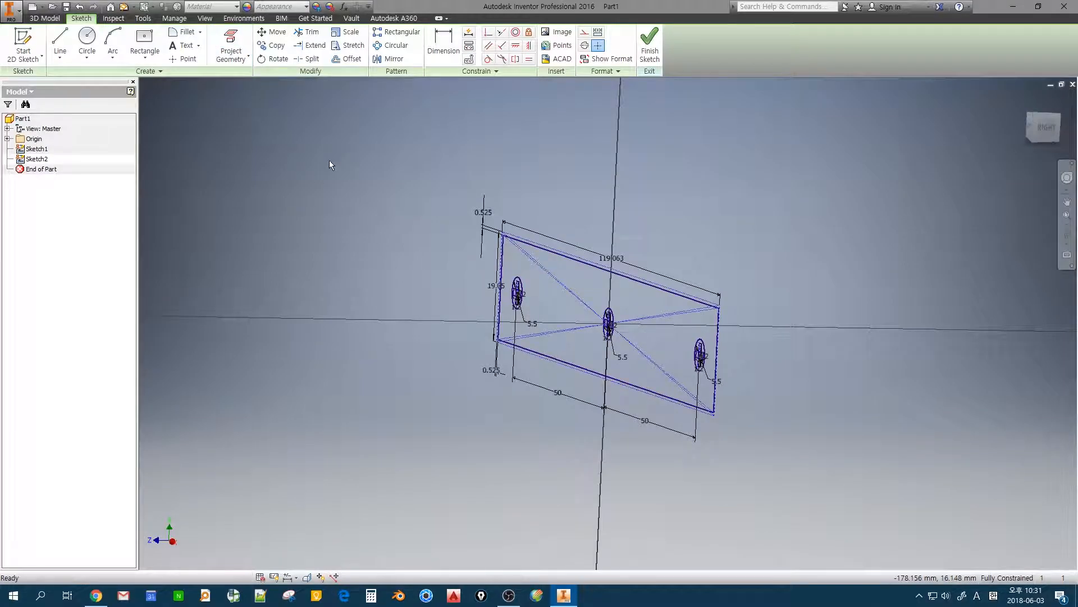
click(231, 45)
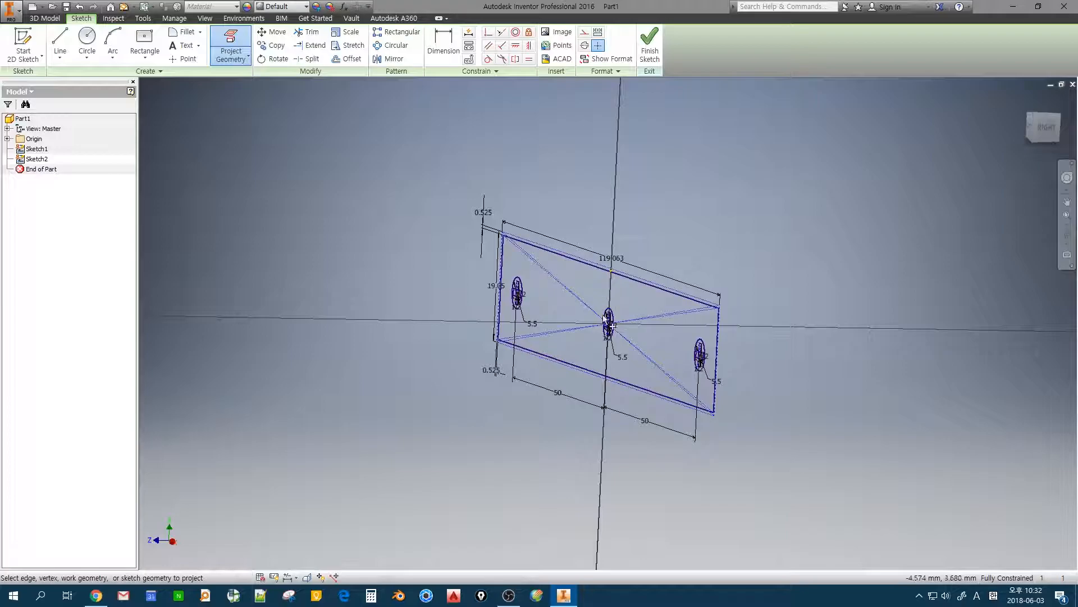
mouse_move(593, 356)
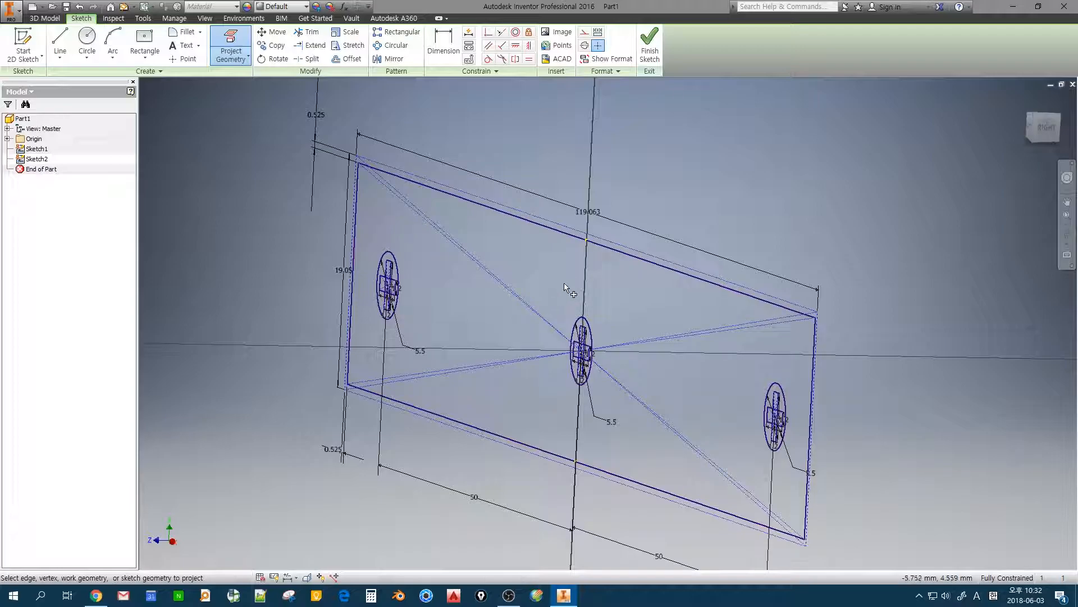
mouse_move(578, 465)
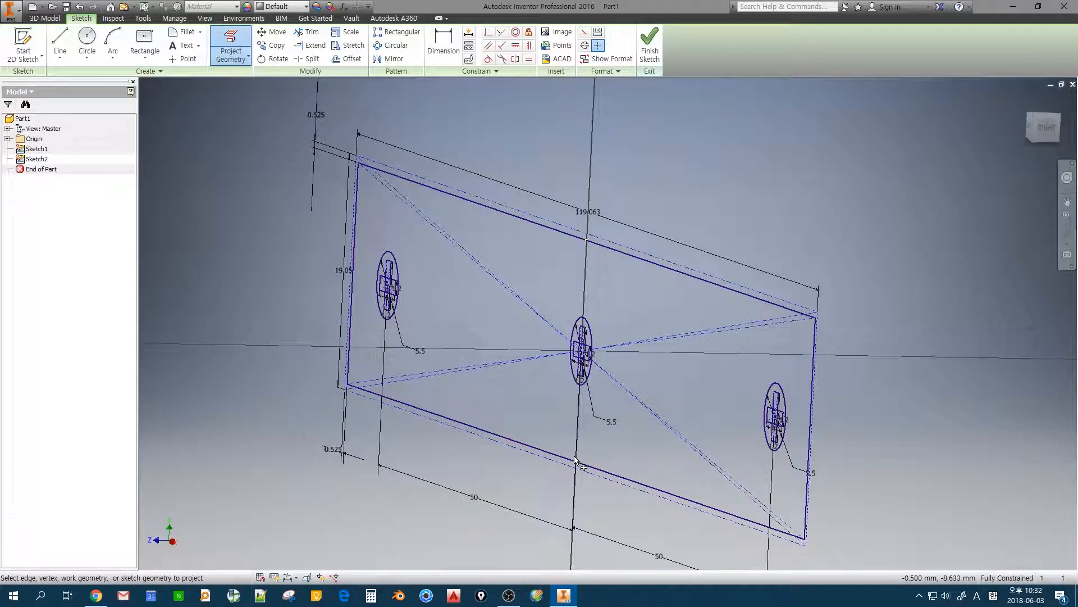
mouse_move(550, 437)
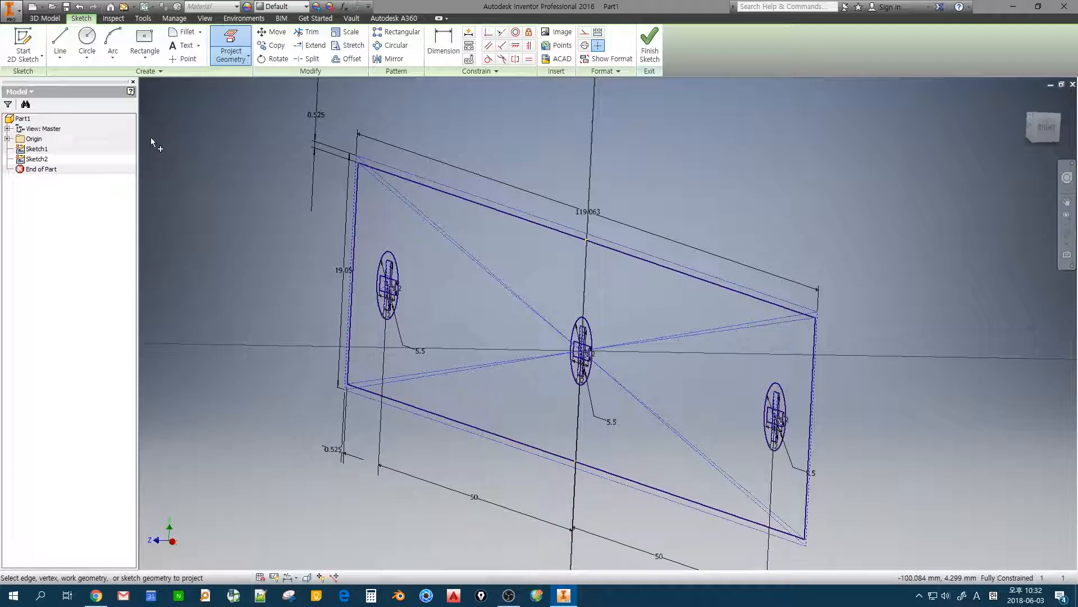
click(60, 41)
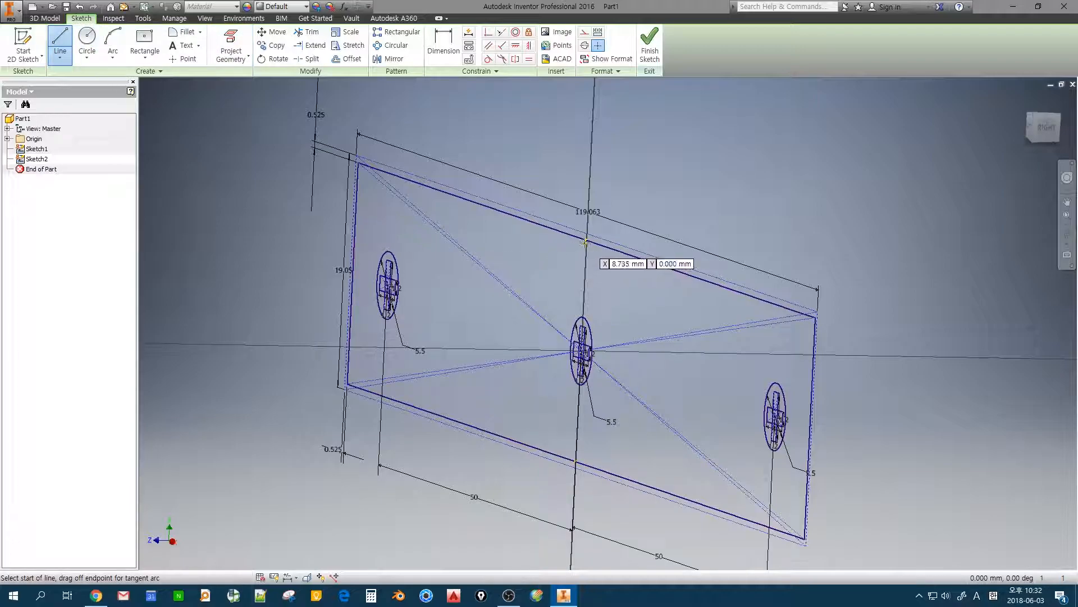
click(585, 245)
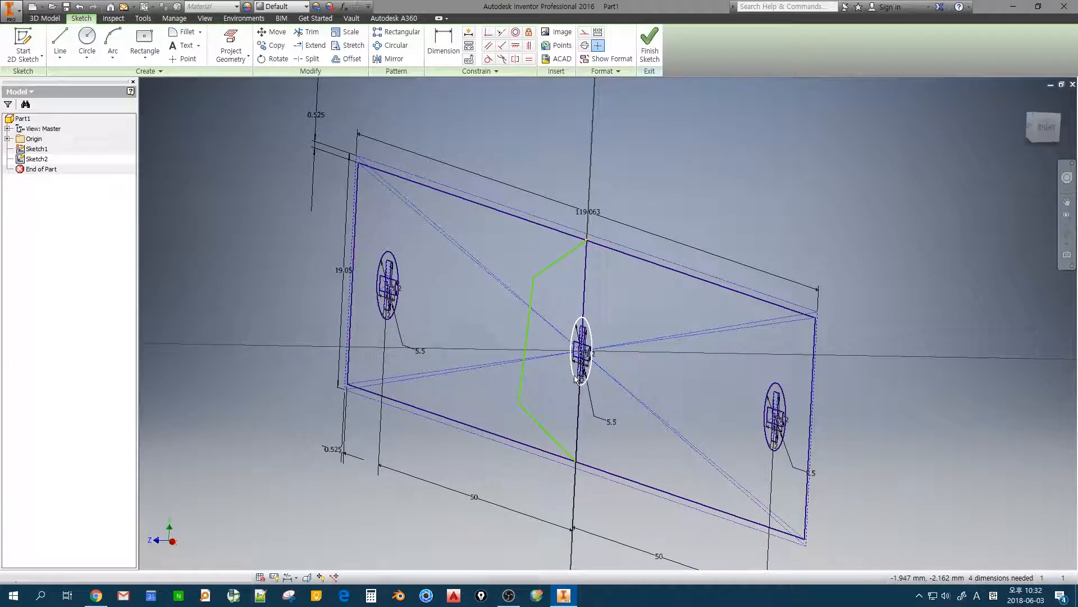
click(443, 45)
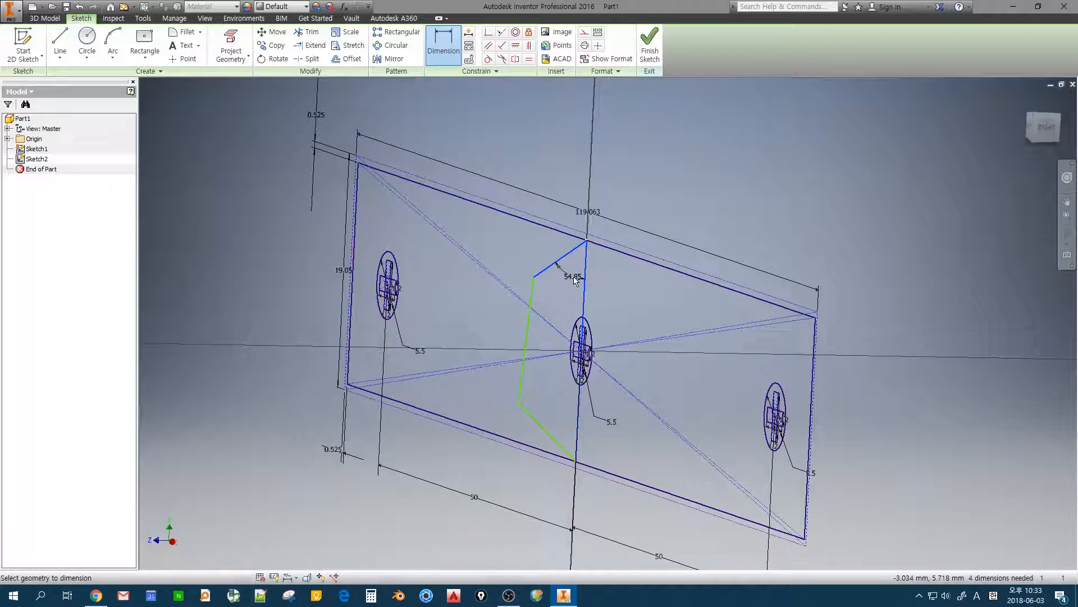
Add the 85° angle, 14 height, 6.4 top width and 8.1 bottom width dimensions
click(572, 276)
text(85)
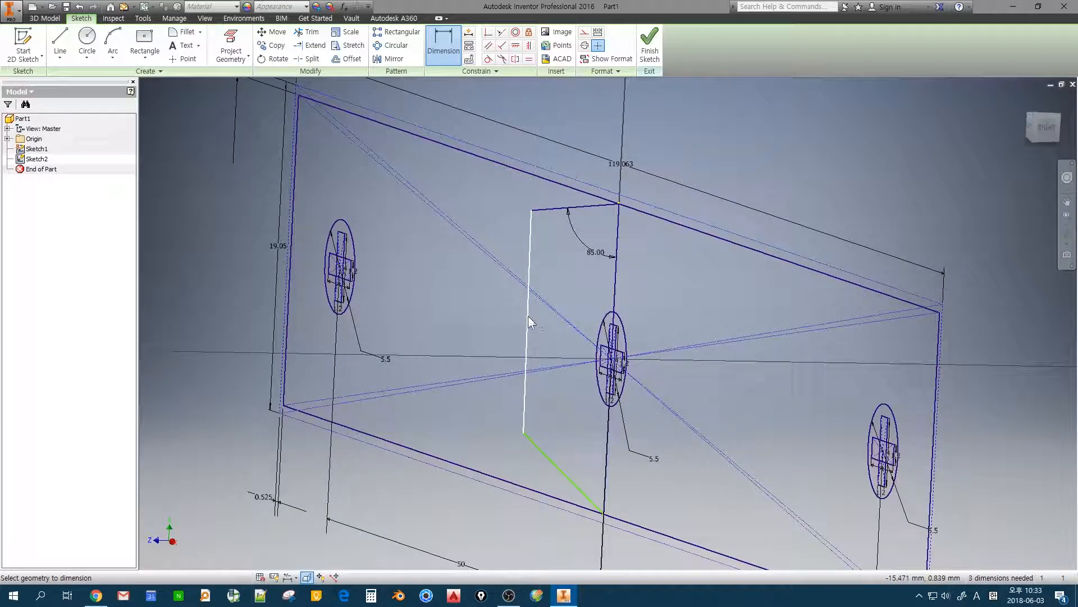
right_click(530, 323)
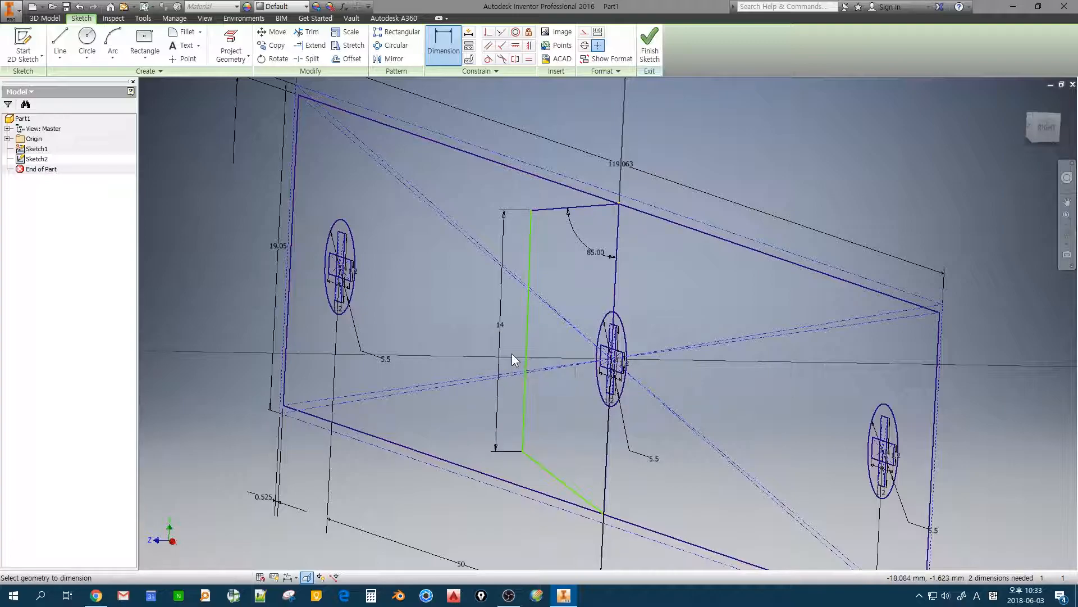
mouse_move(526, 233)
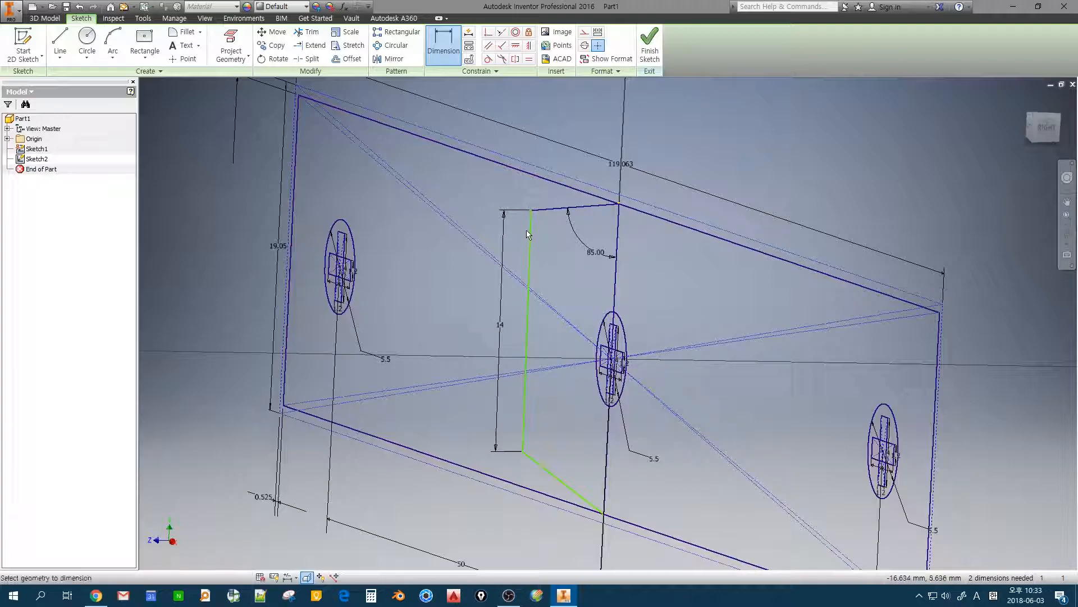
mouse_move(612, 246)
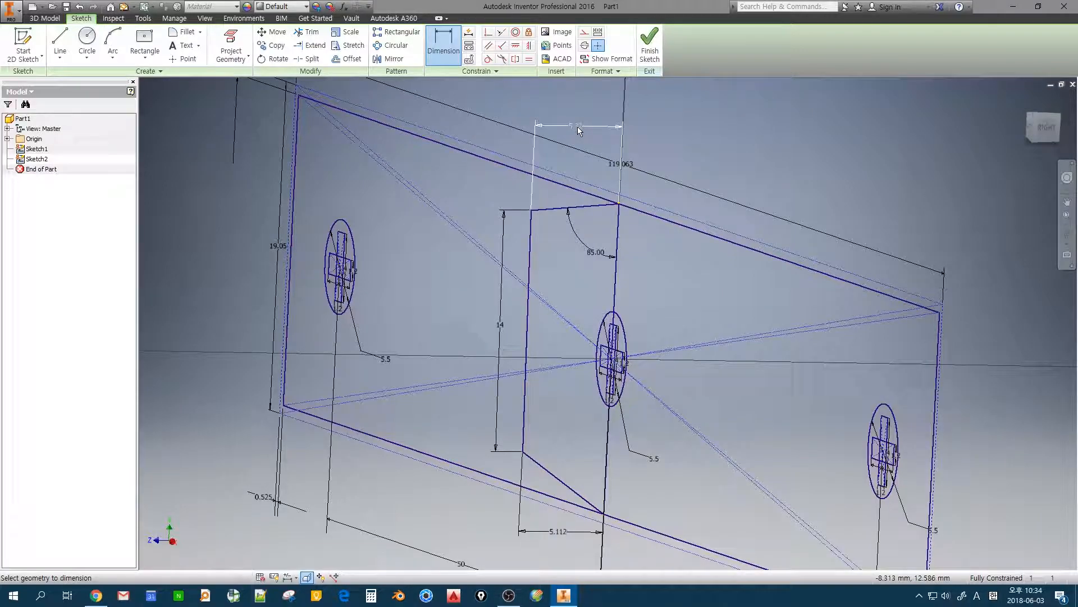
click(580, 126)
text(6.4)
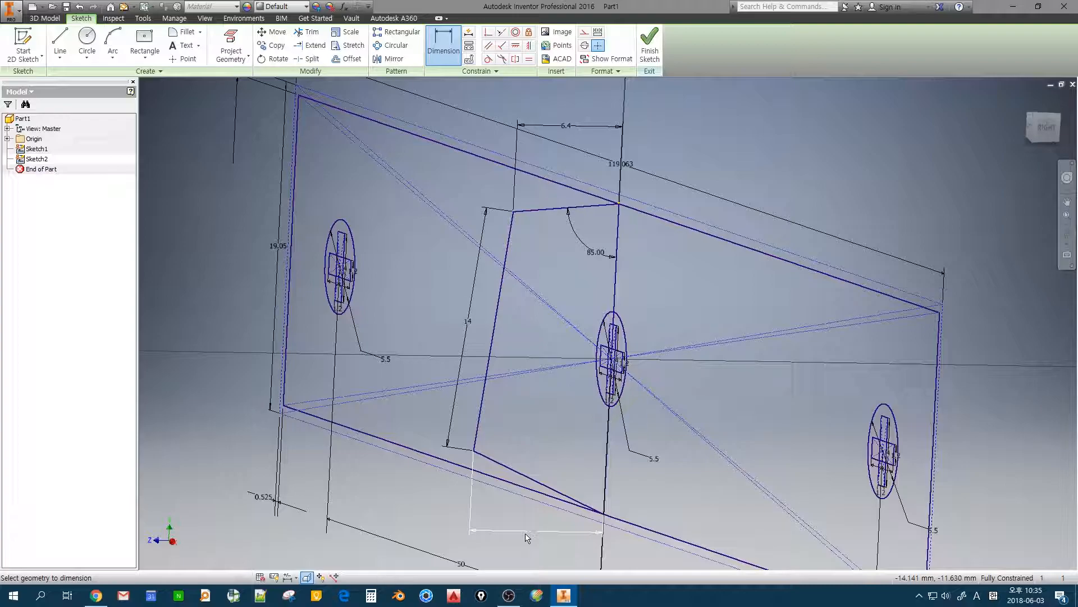
click(60, 41)
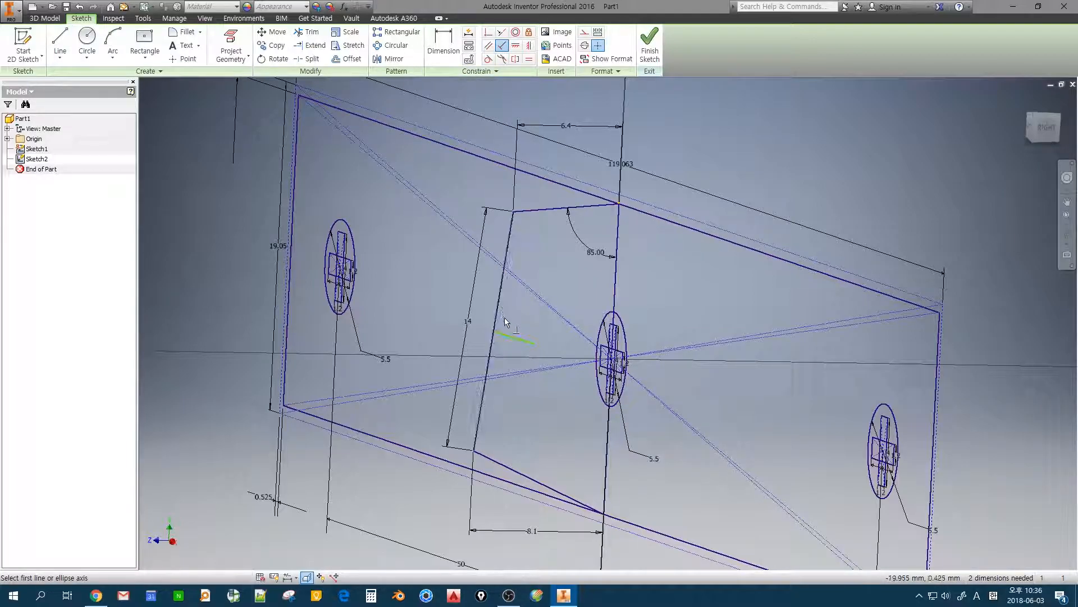
Finish Sketch2 and orbit to an isometric view of both sketches
click(496, 333)
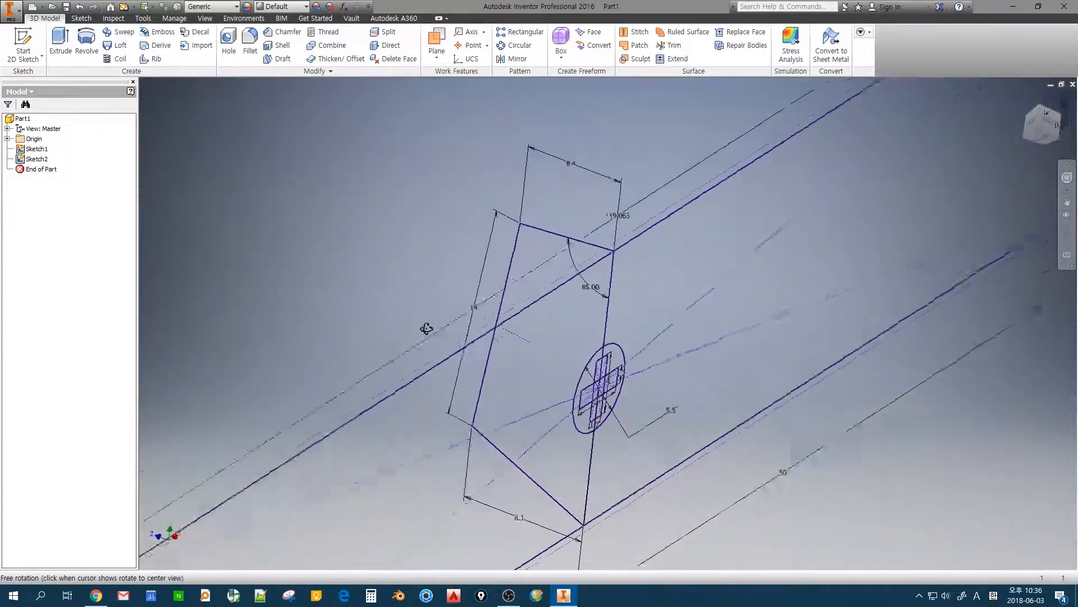
drag(426, 328, 518, 421)
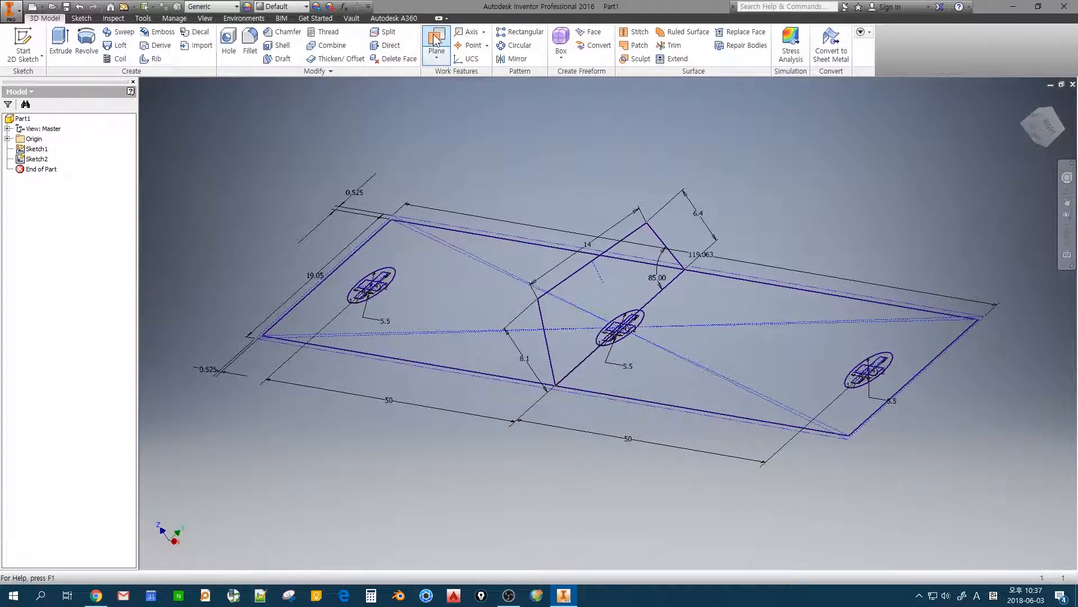
Create Work Plane1 from the selected profile geometry and start Sketch3 on it
click(436, 41)
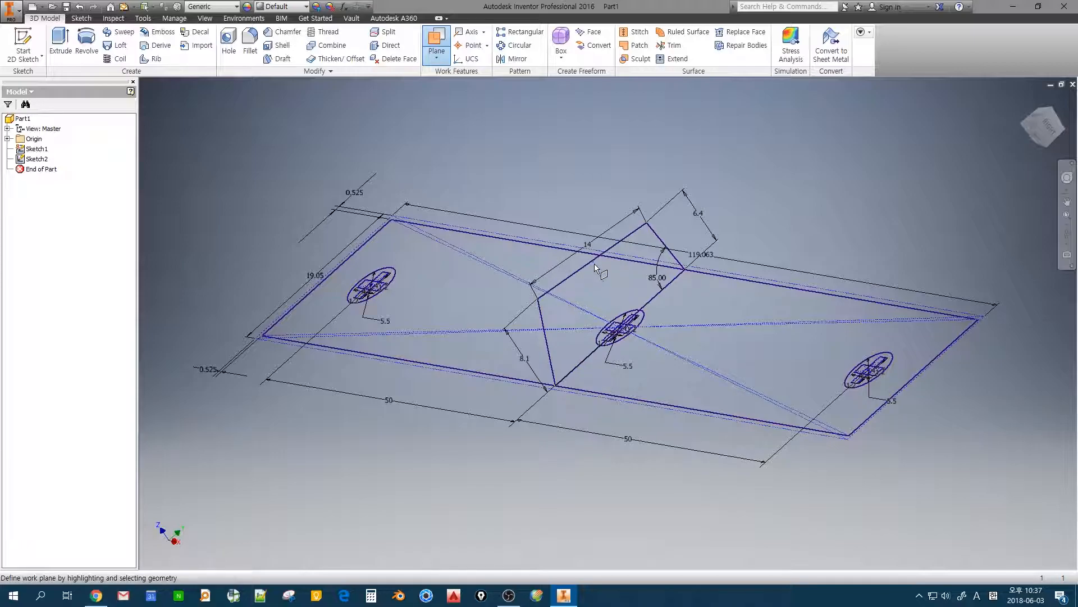
click(595, 269)
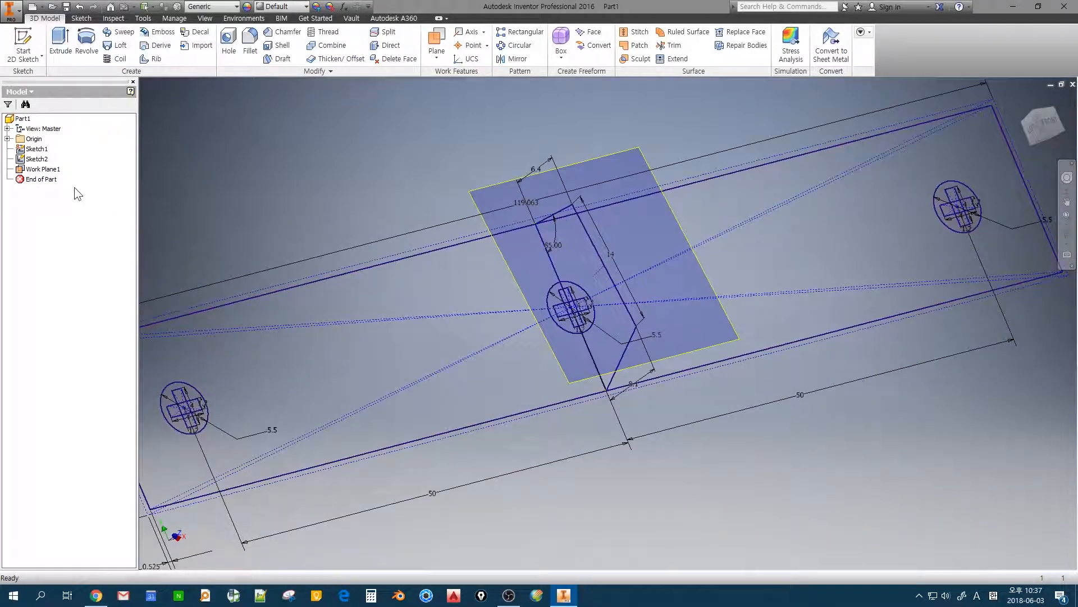
click(43, 168)
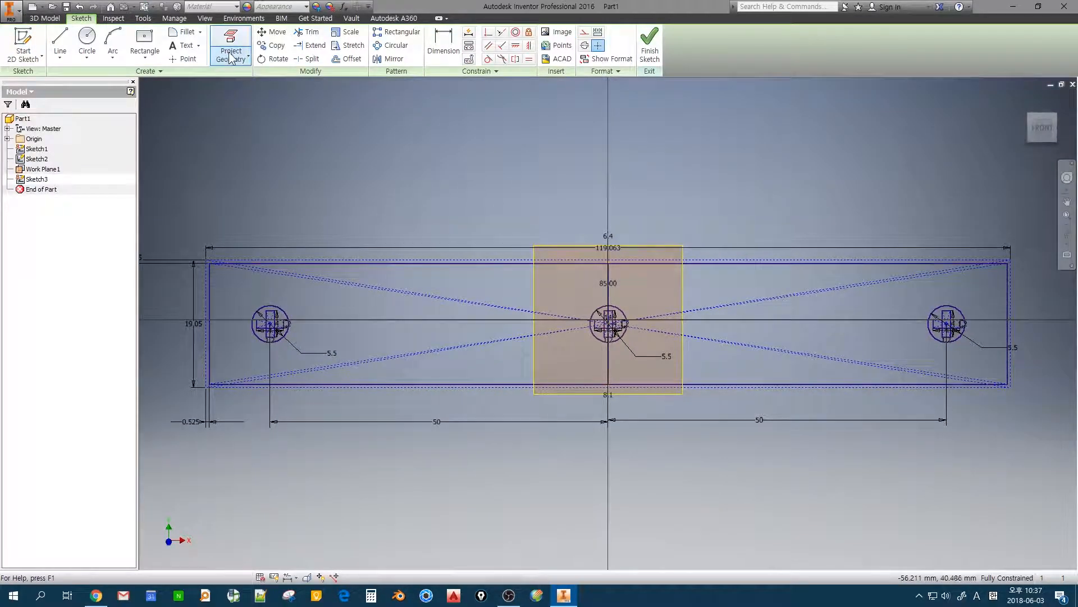
mouse_move(231, 44)
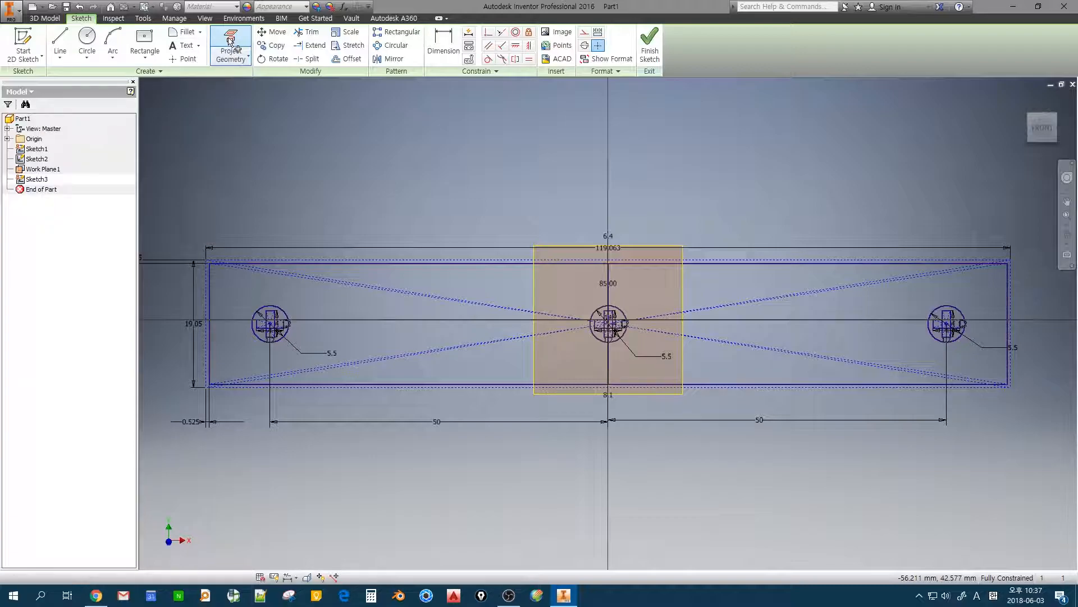
Launch Project Geometry inside Sketch3, with no edges projected yet
click(231, 45)
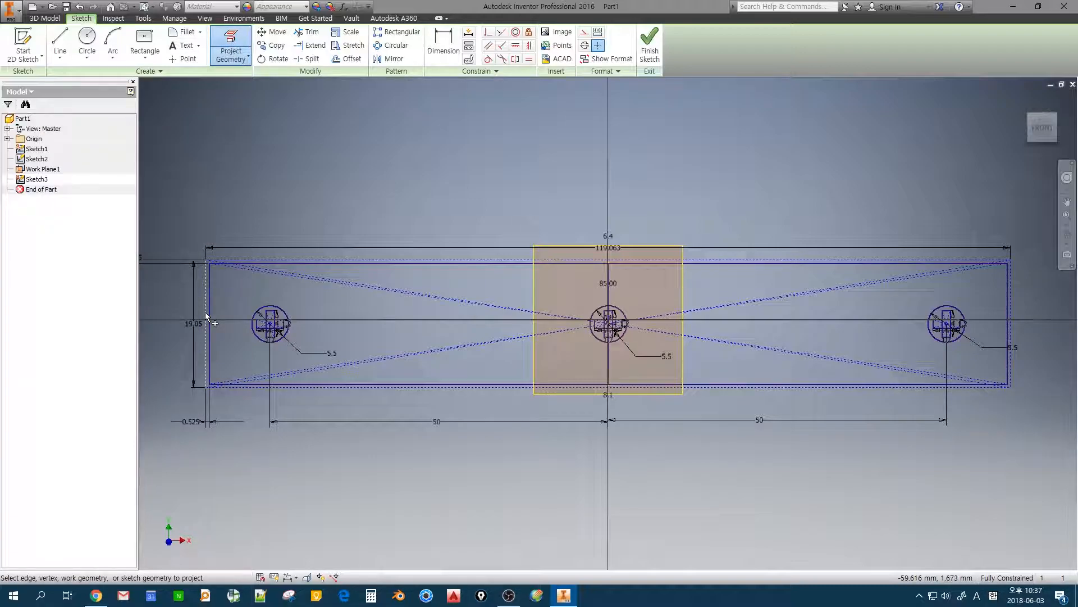
mouse_move(209, 315)
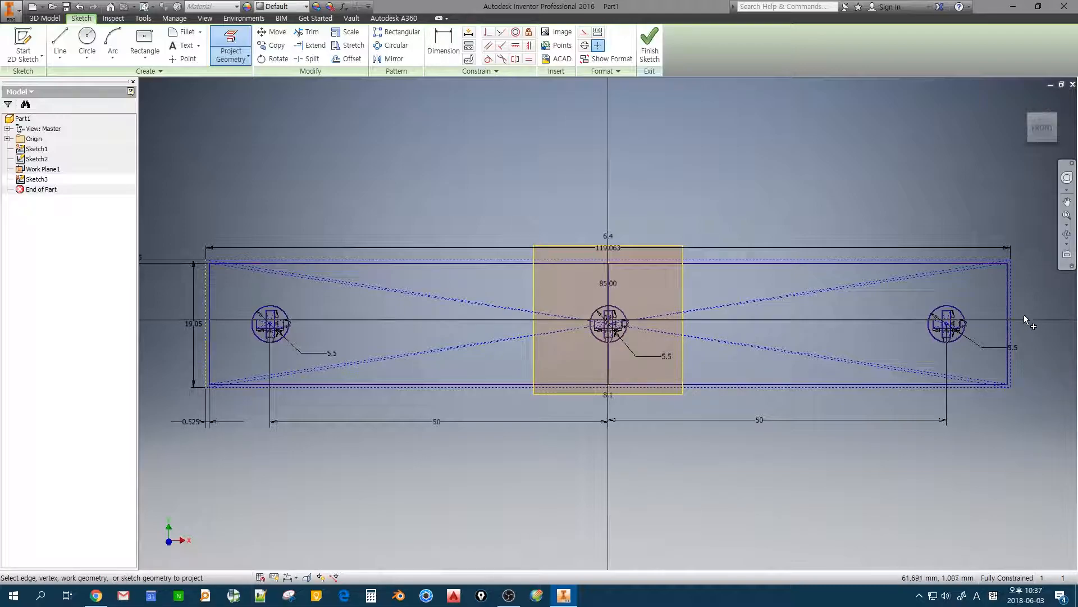
mouse_move(440, 289)
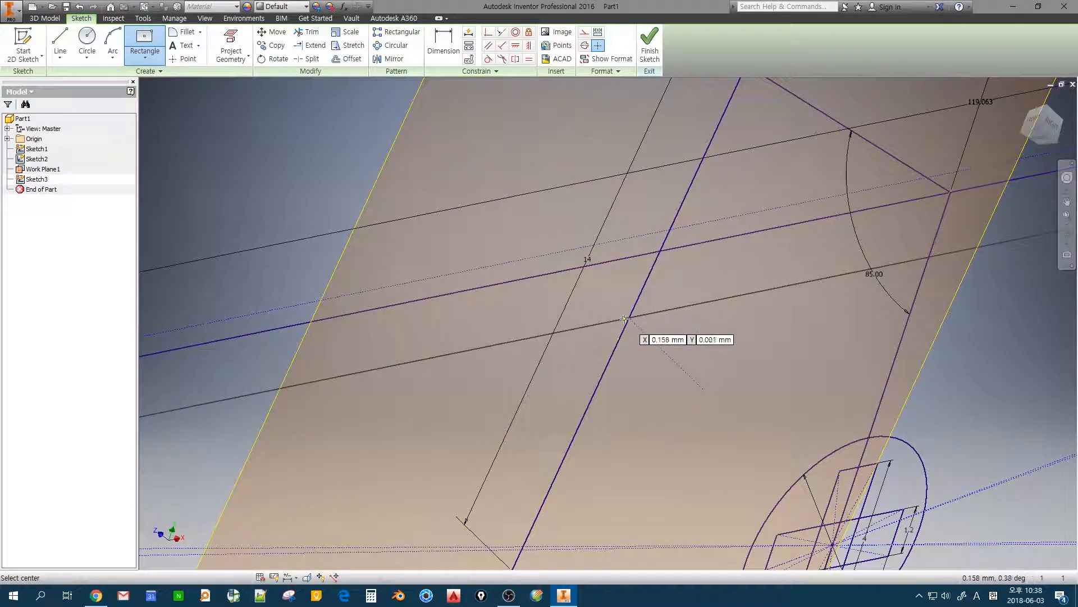
mouse_move(625, 319)
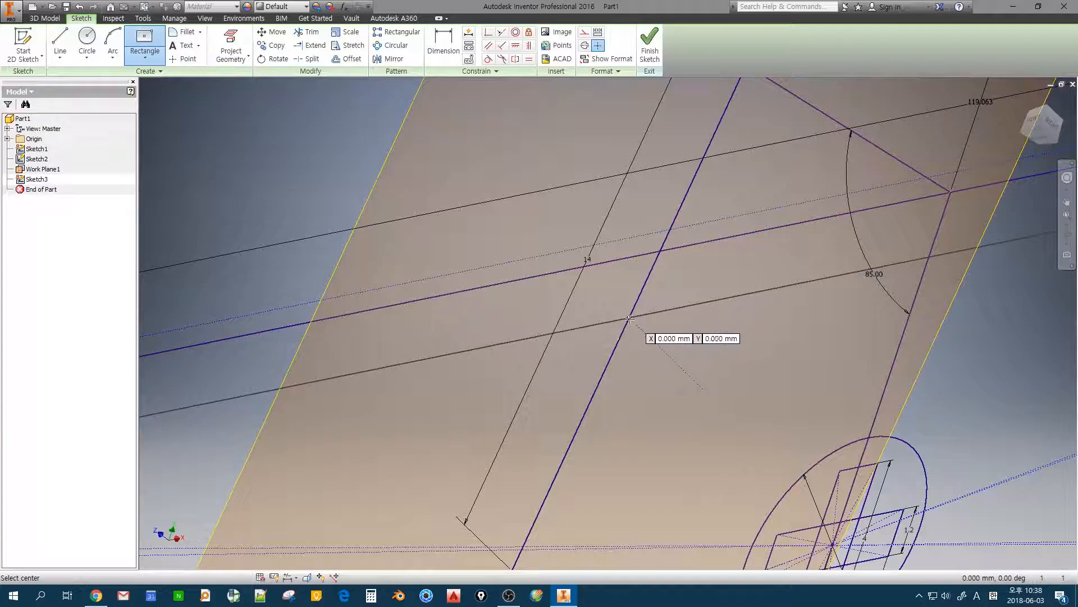
Project the base outline and stem edges into Sketch3 and orbit to review the layout
click(230, 45)
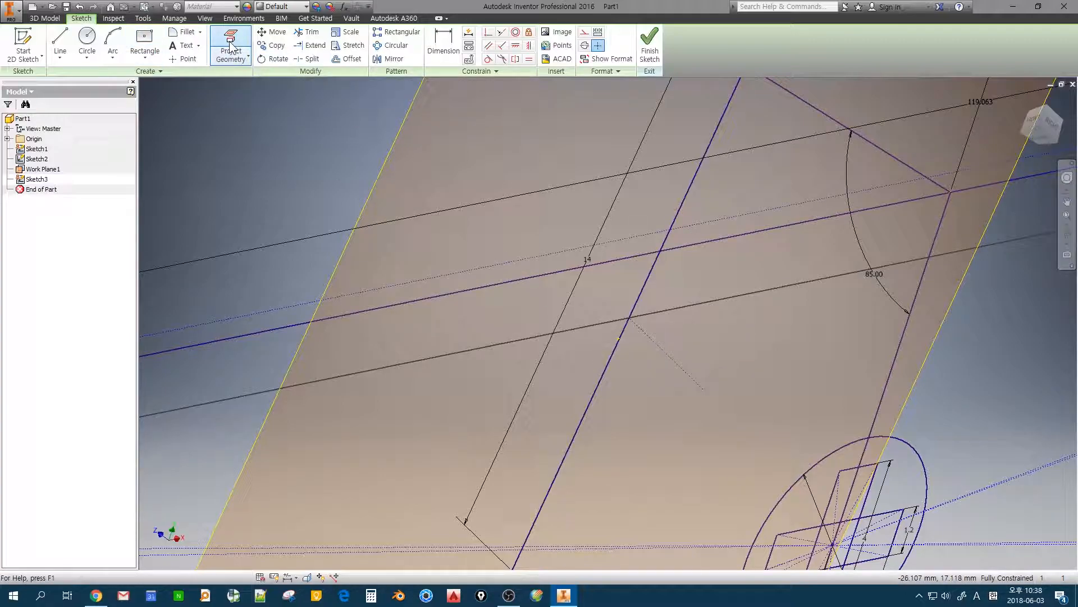
click(231, 45)
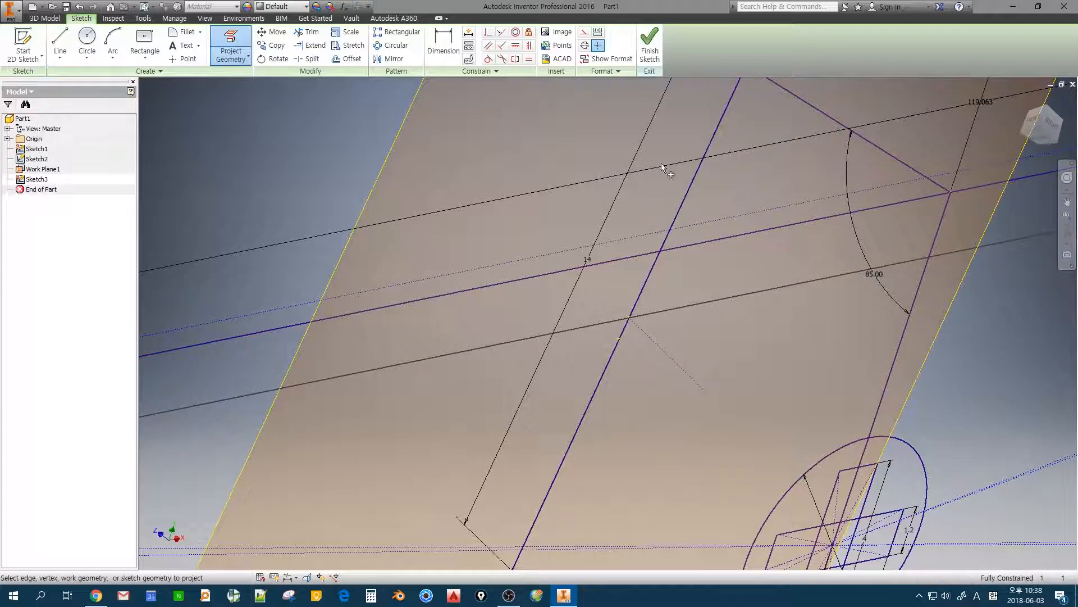
drag(660, 169, 590, 261)
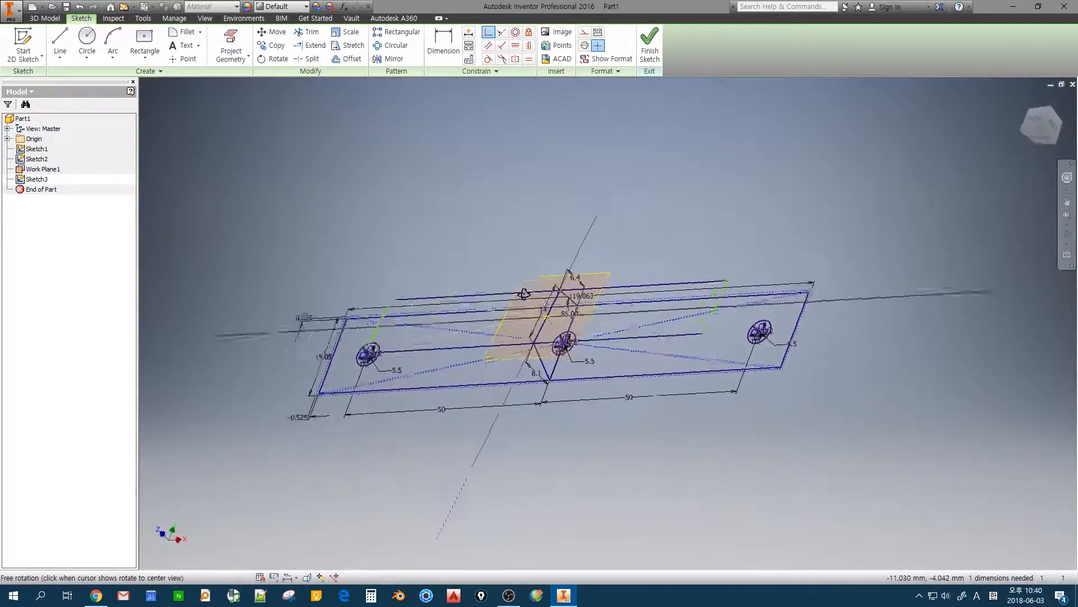
Dimension the top outline inset to 3.825 mm and finish Sketch3
drag(523, 293, 413, 340)
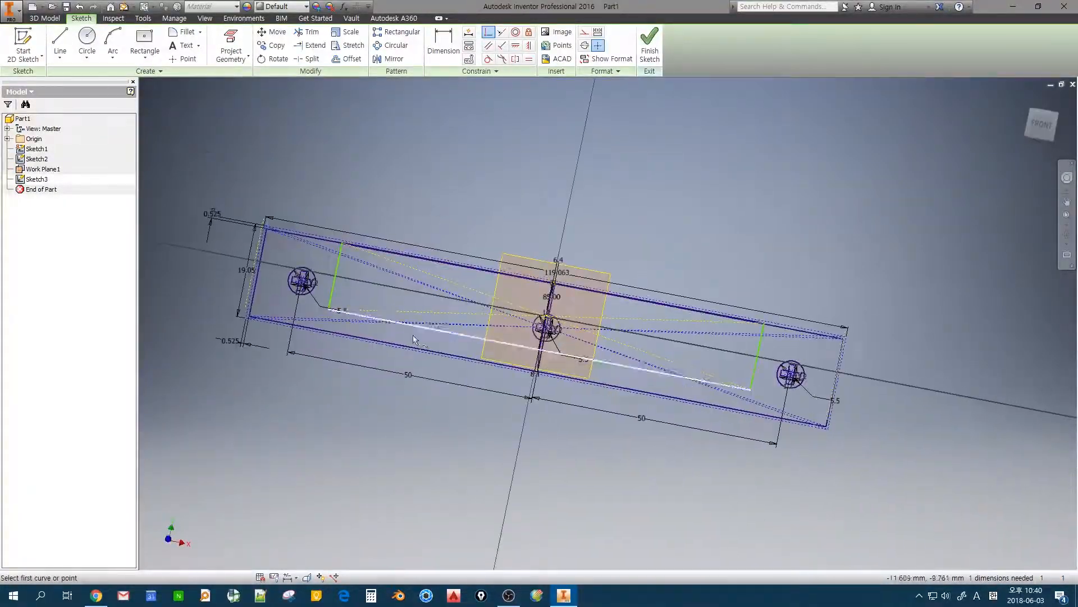
click(444, 45)
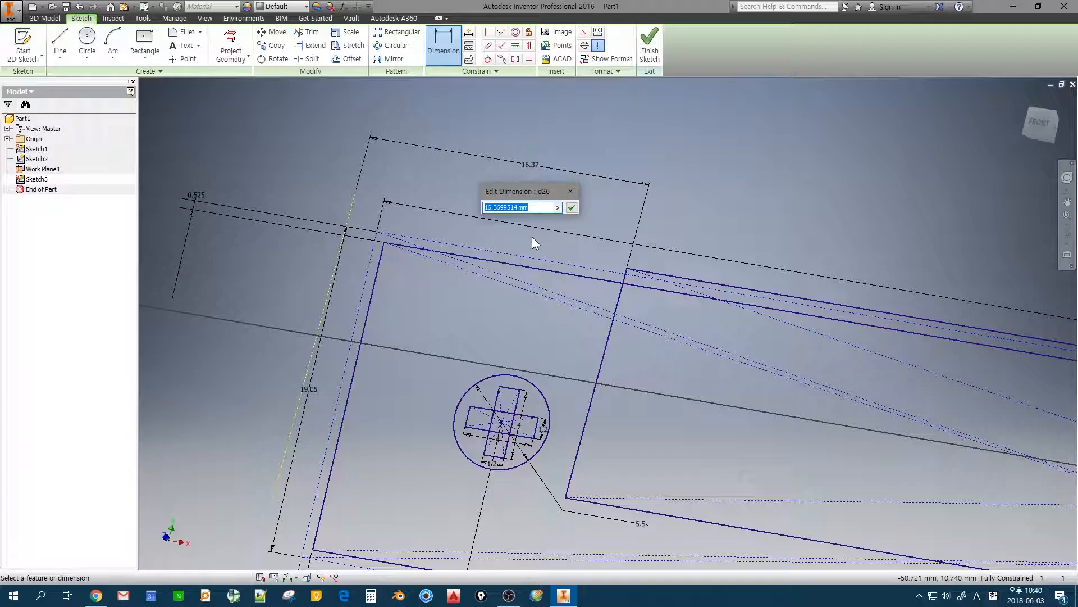
text(3.825)
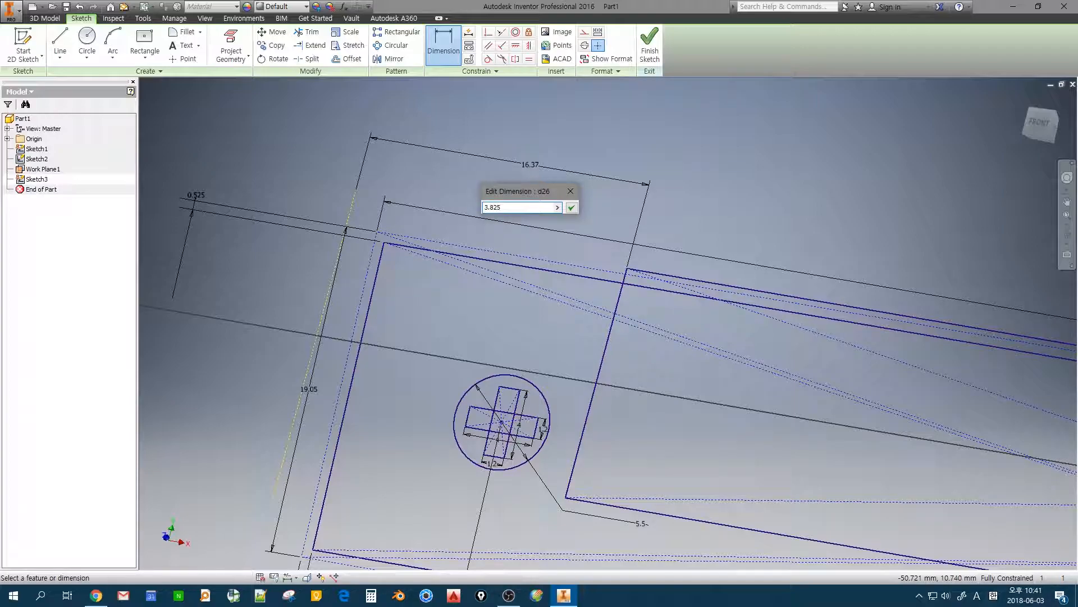
click(572, 207)
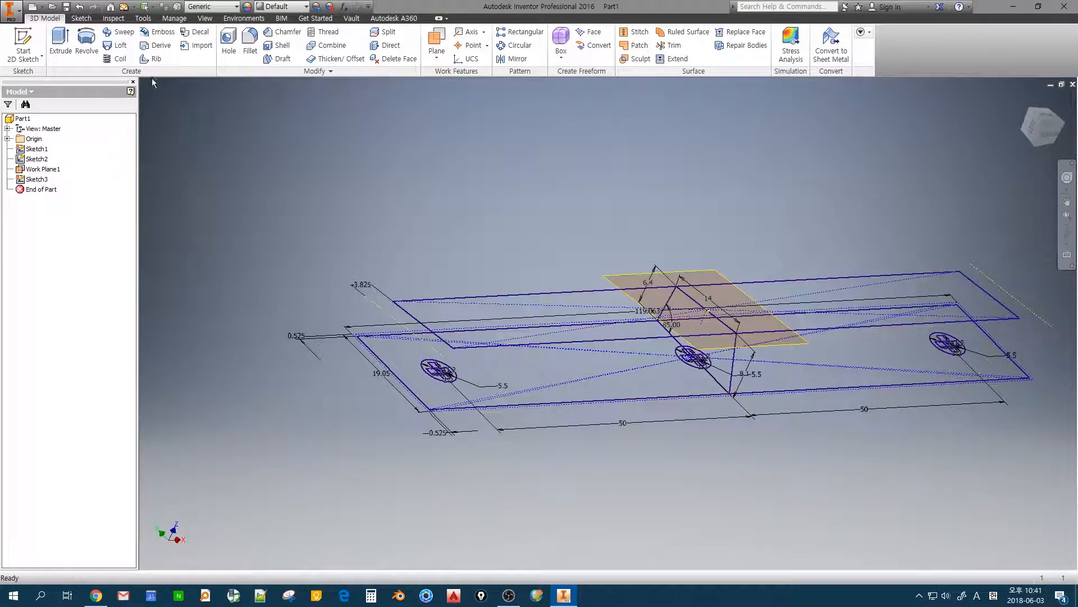
Loft between the footprint and the smaller top outline to create Loft1
click(120, 46)
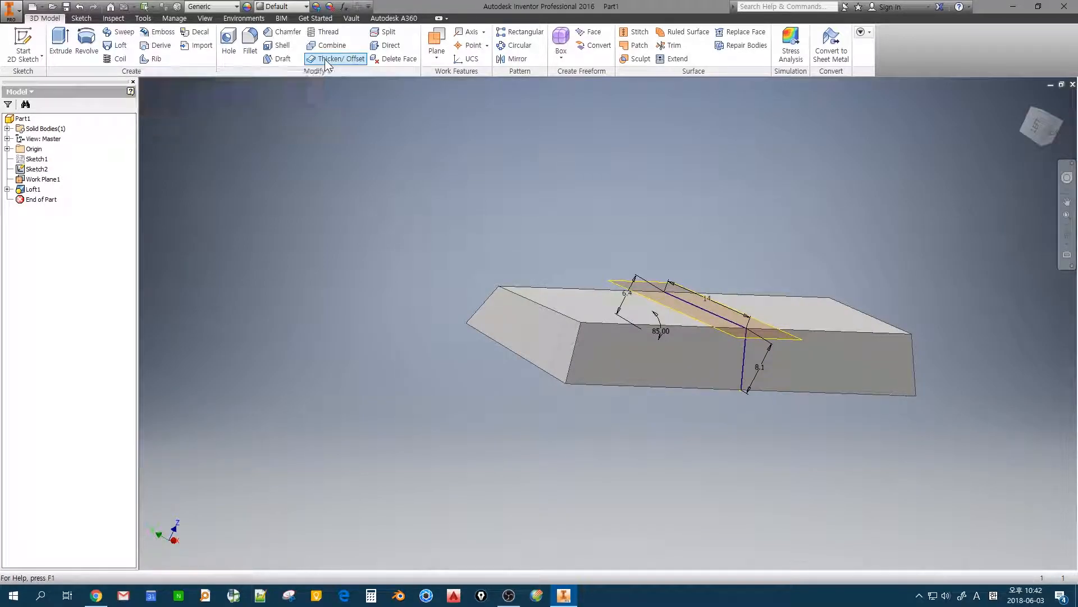
Thicken the loft's top face by 5 mm, creating Thicken1
click(341, 58)
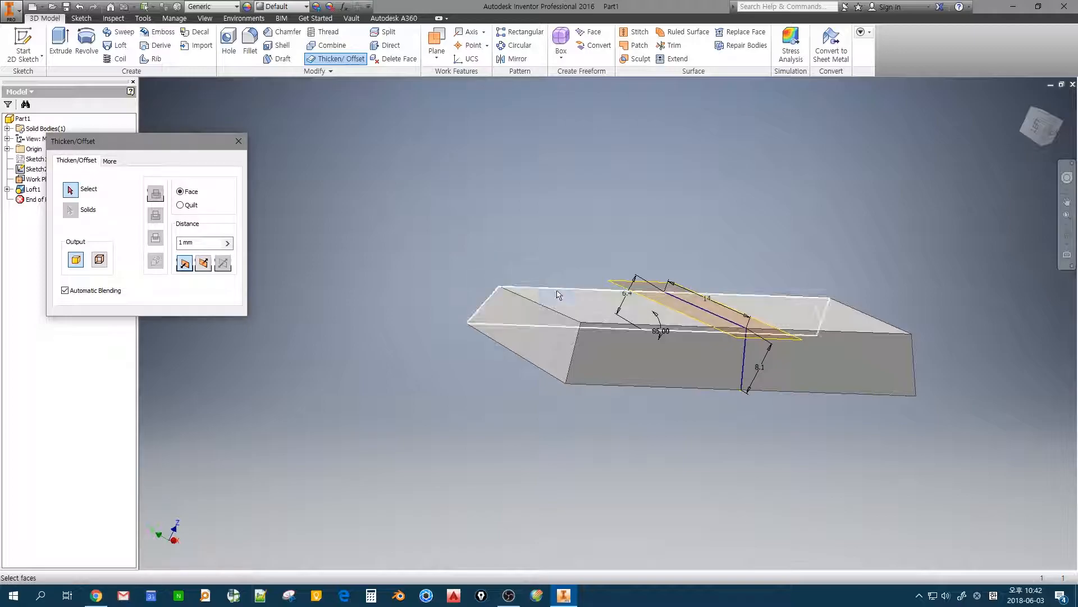
click(570, 306)
text(5)
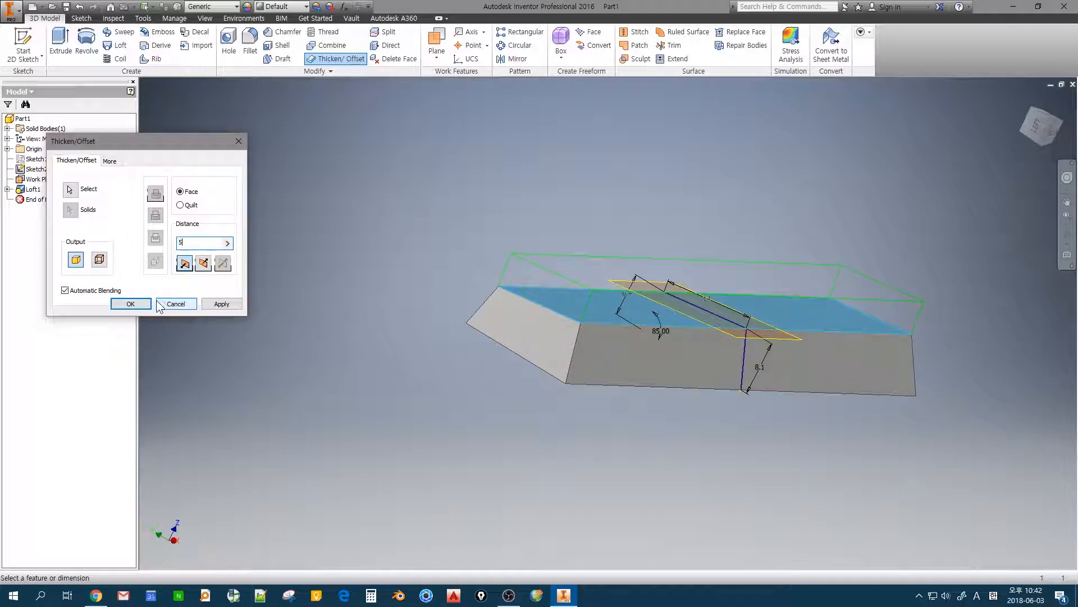
click(130, 303)
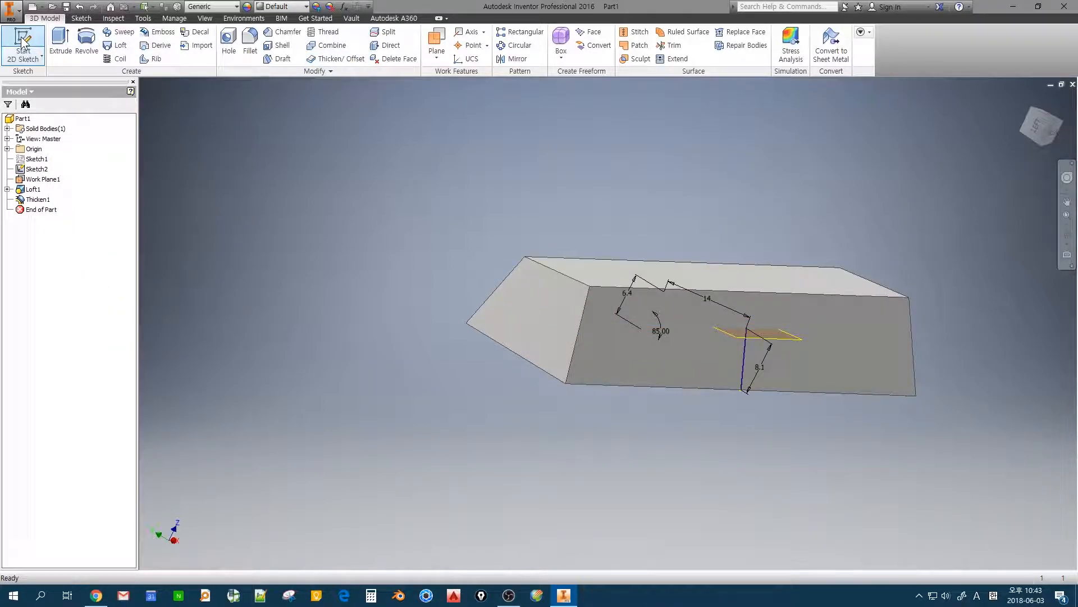
On the end face, sketch a three-point arc over the top edge, dimension it 20 mm, and finish Sketch4
click(22, 43)
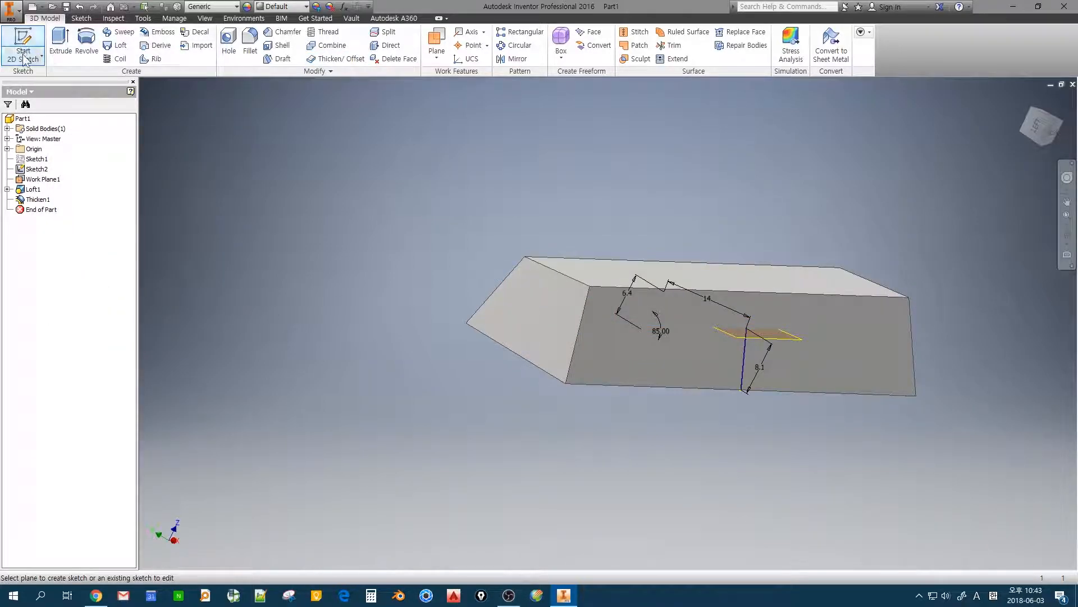
click(6, 148)
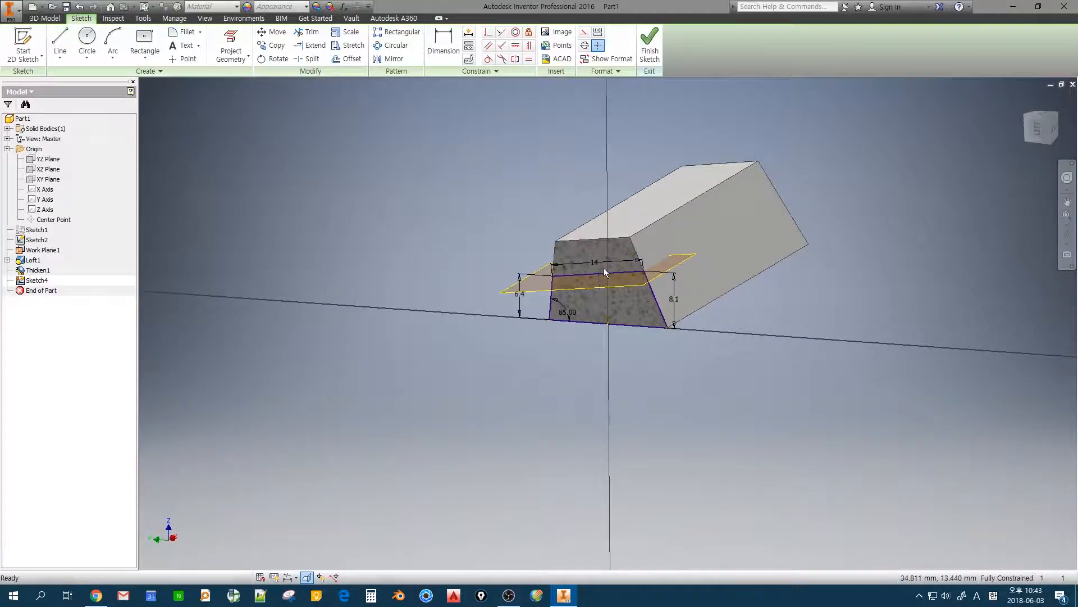
click(231, 45)
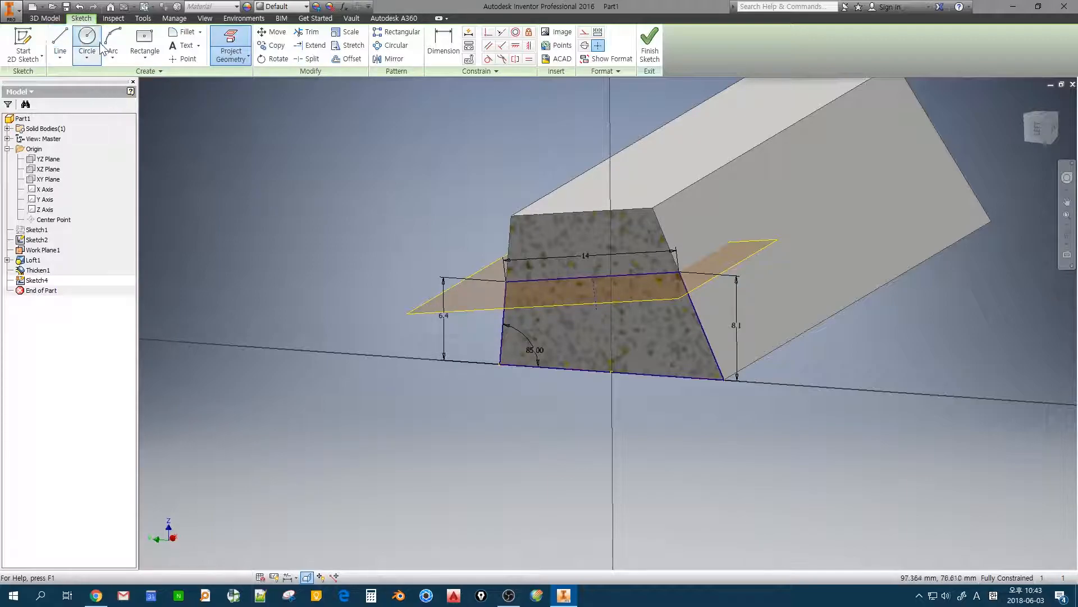
click(113, 45)
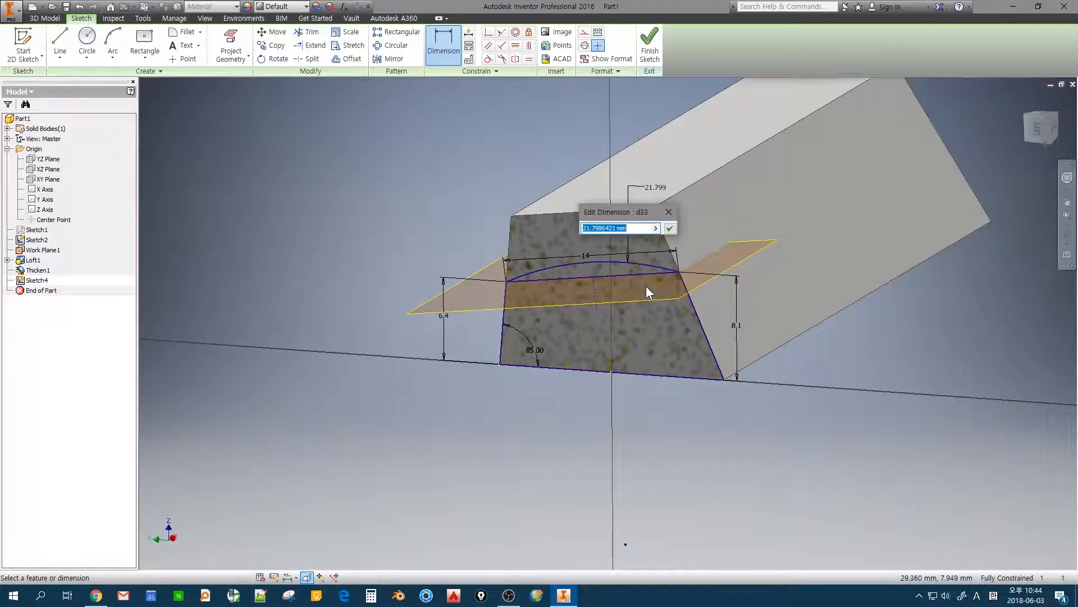
text(20)
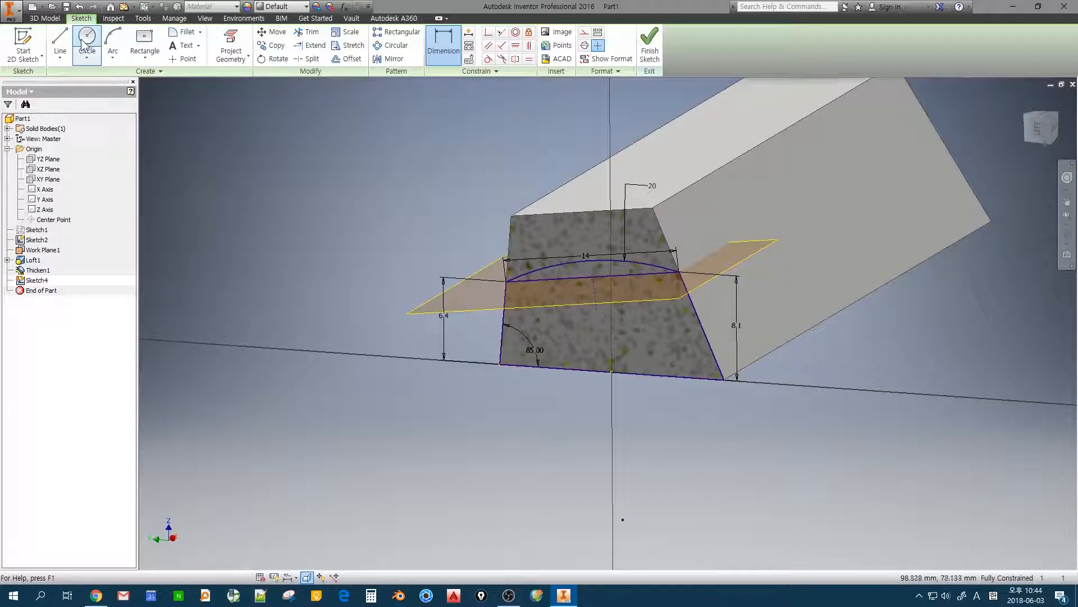
click(60, 45)
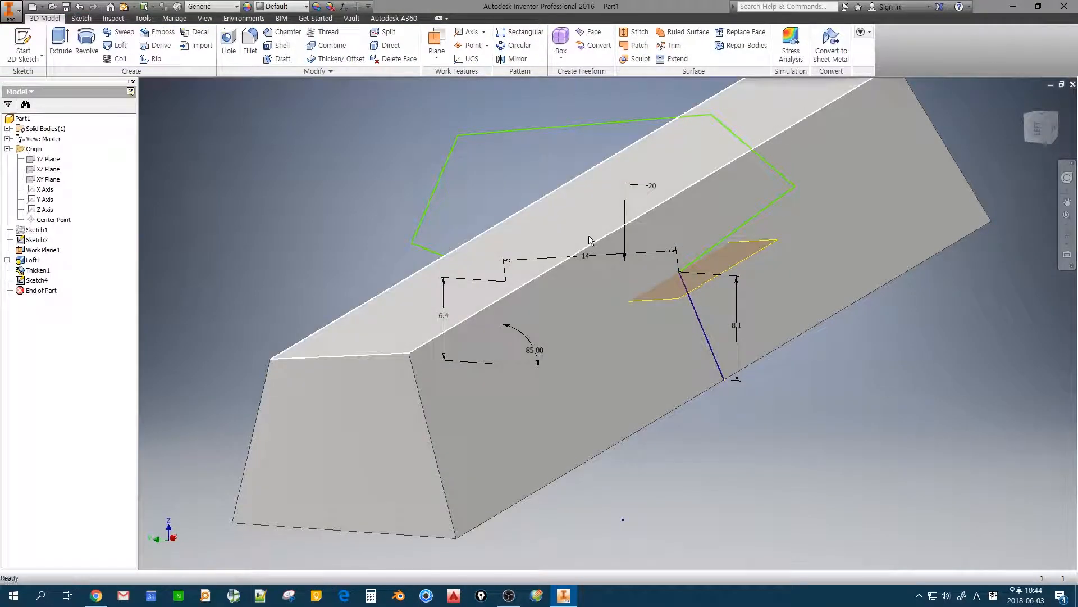
mouse_move(59, 41)
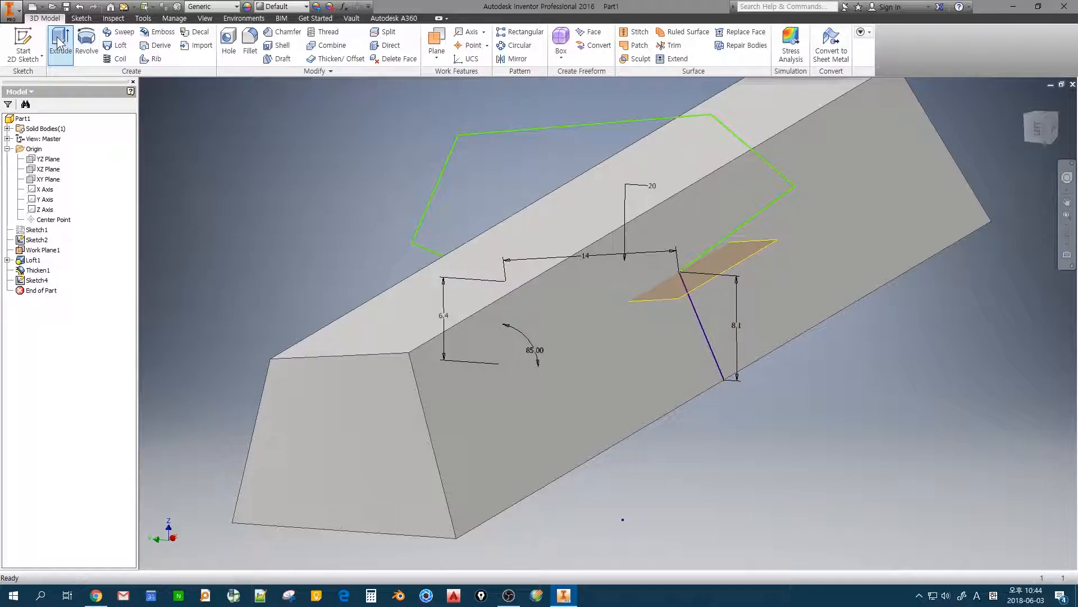
mouse_move(62, 51)
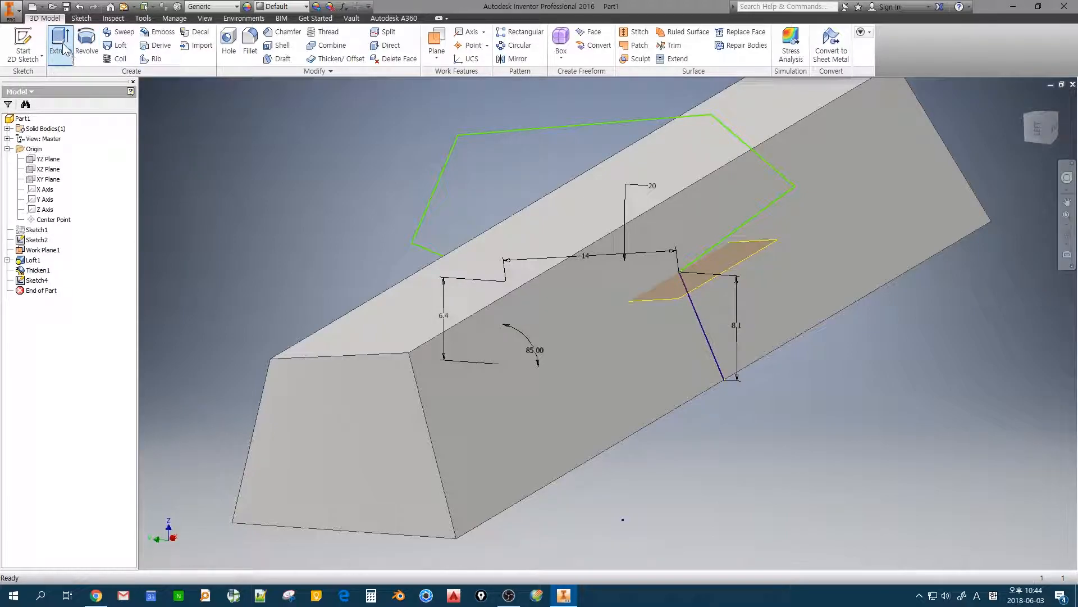
Extrude the arc profile through All in both directions as an Intersect, creating Extrusion1
click(61, 45)
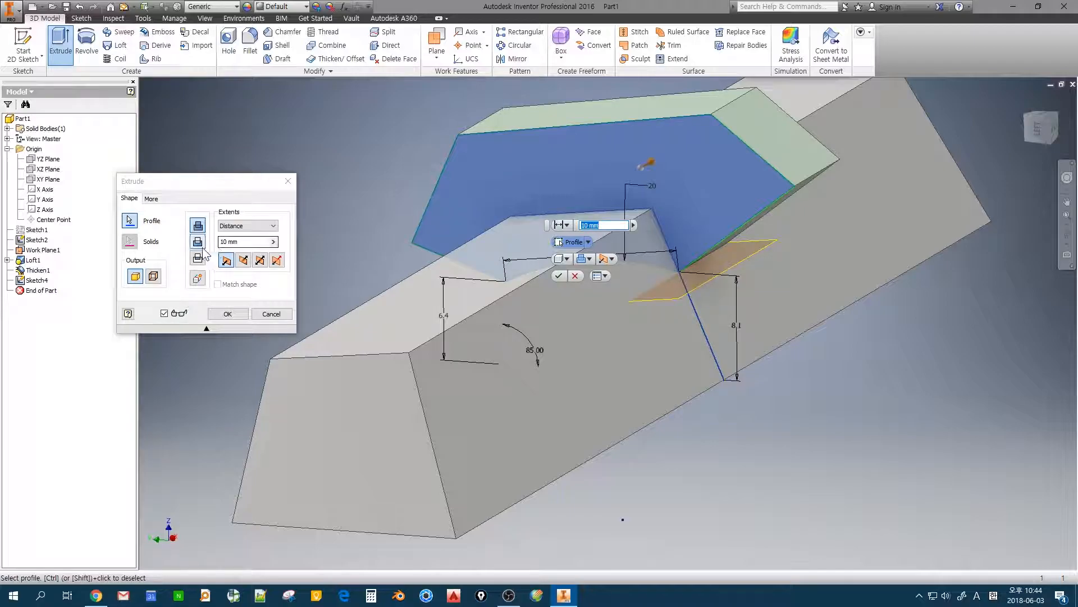
click(243, 260)
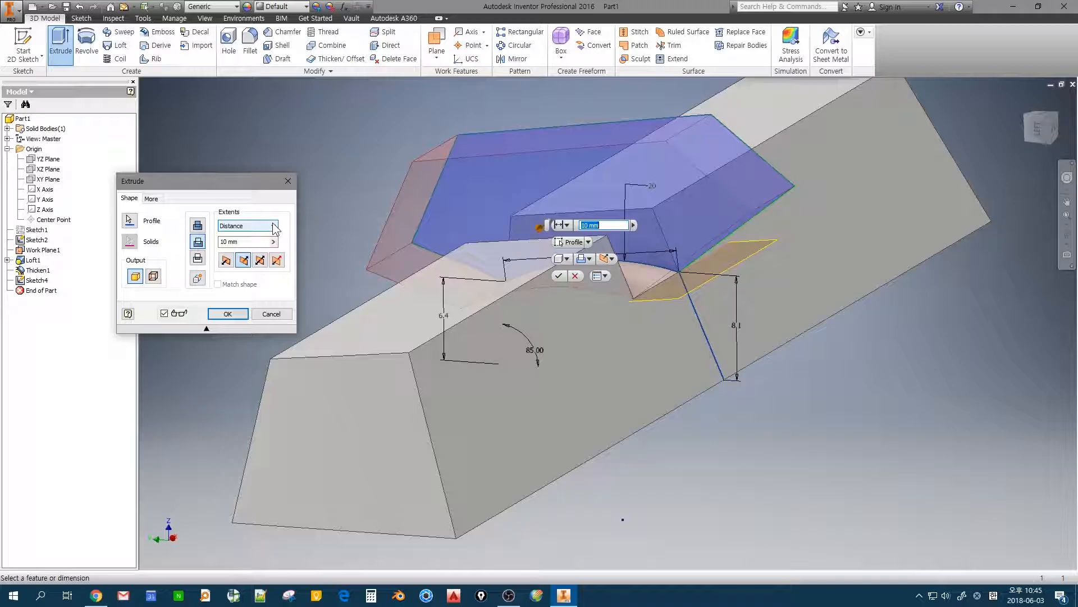
click(277, 226)
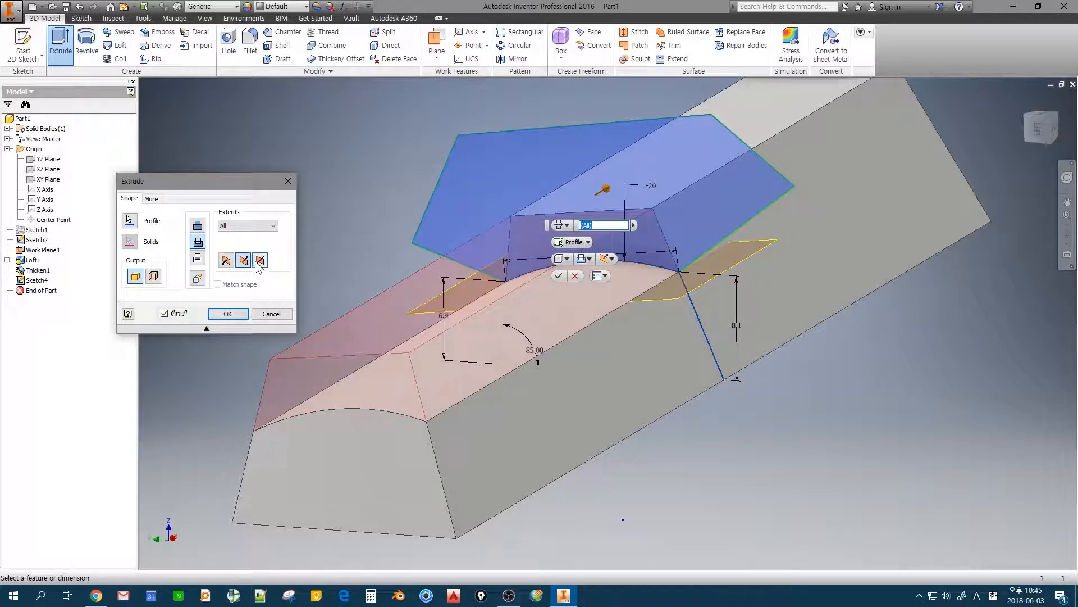
click(260, 260)
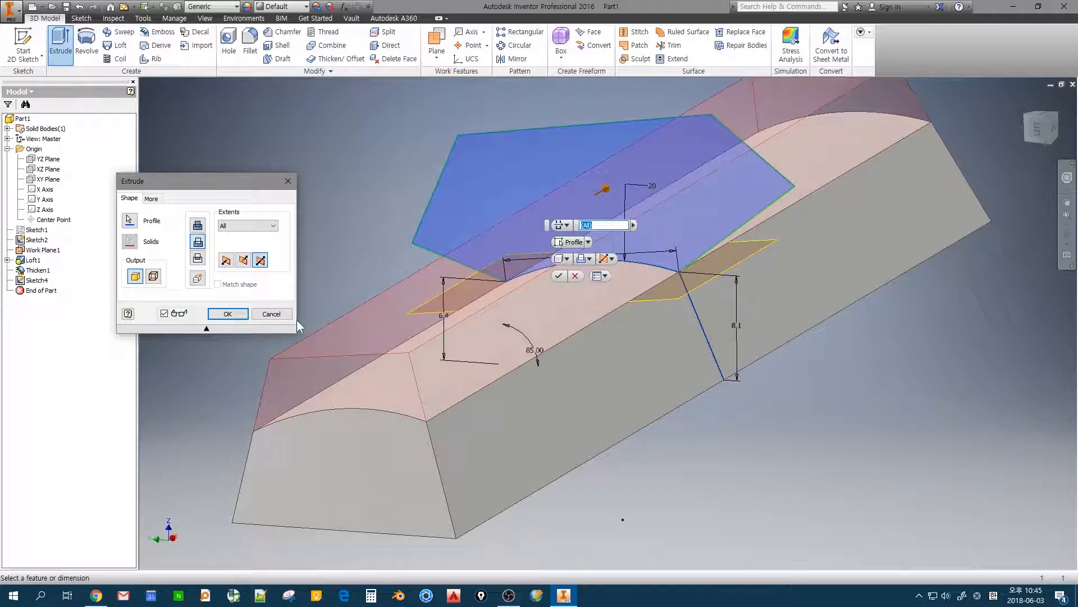
click(228, 313)
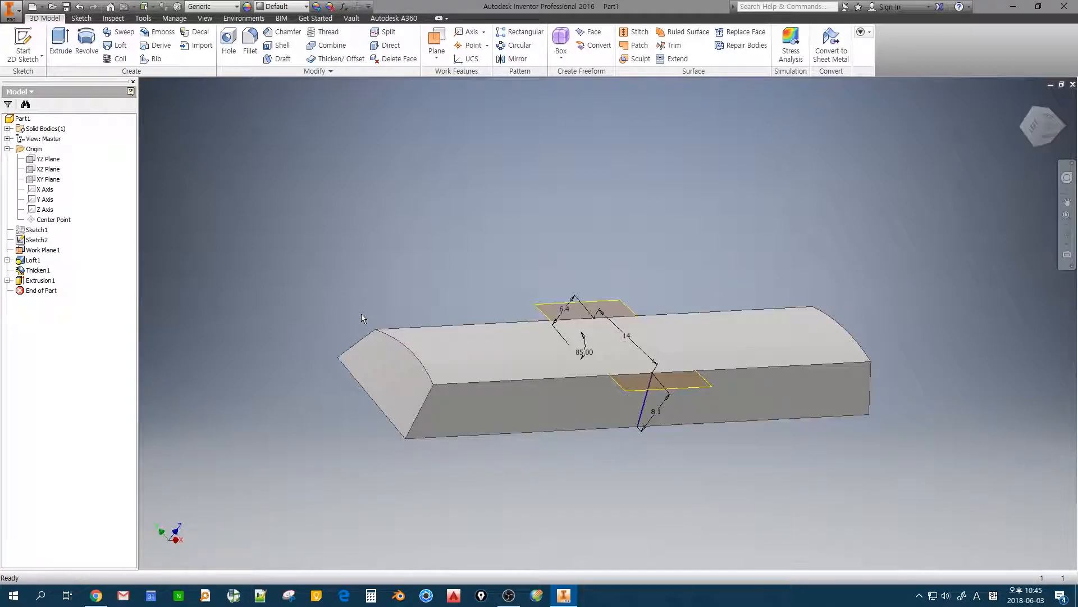
Hide the sketches from Sketch2's context menu, leaving only the keycap solid, and launch a 2 mm Fillet
click(37, 240)
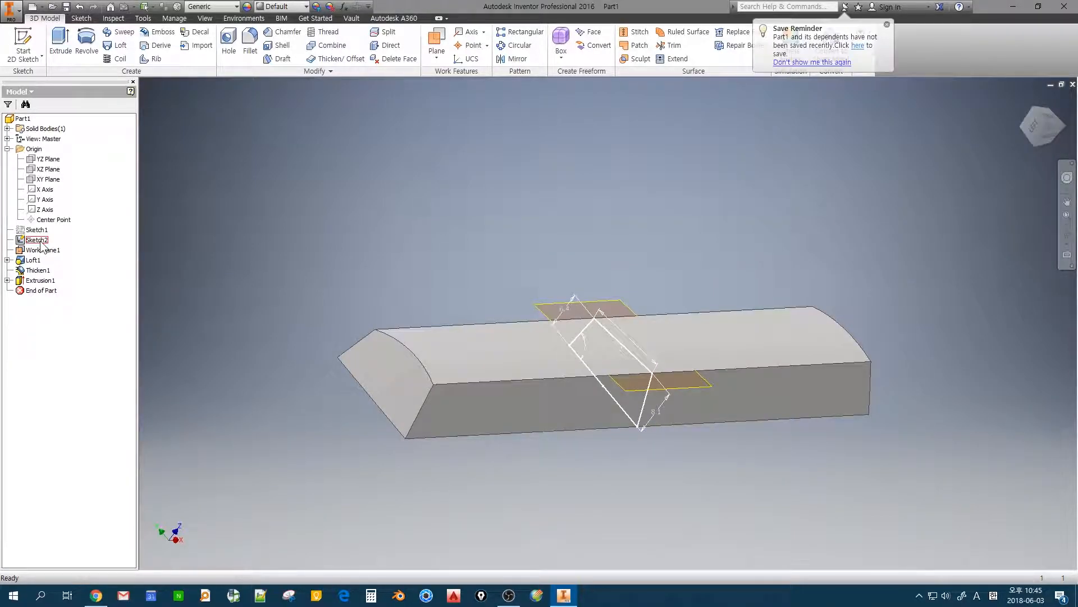
right_click(43, 249)
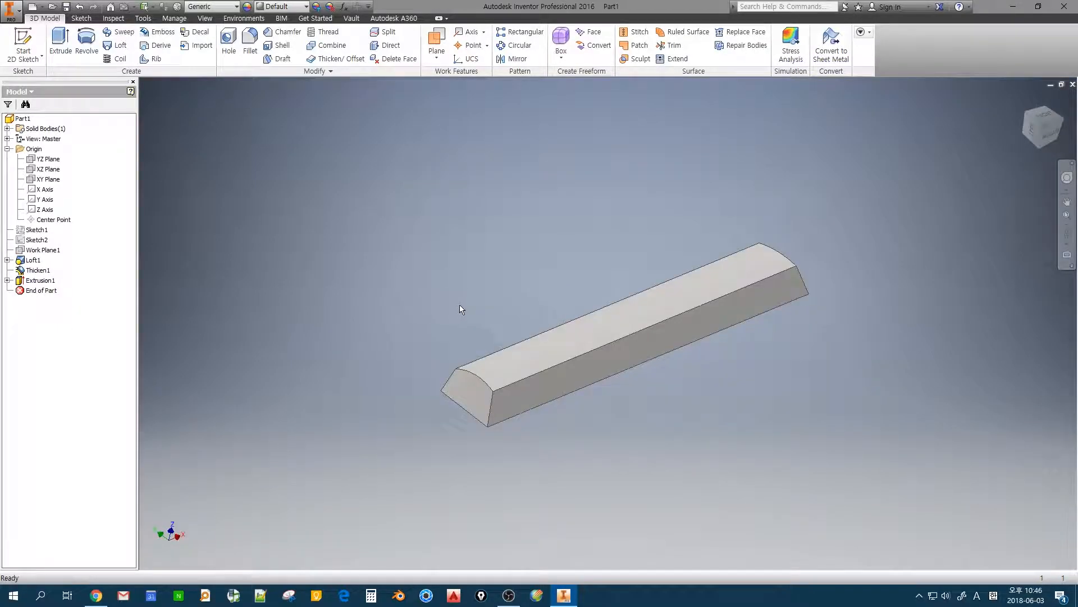
click(249, 45)
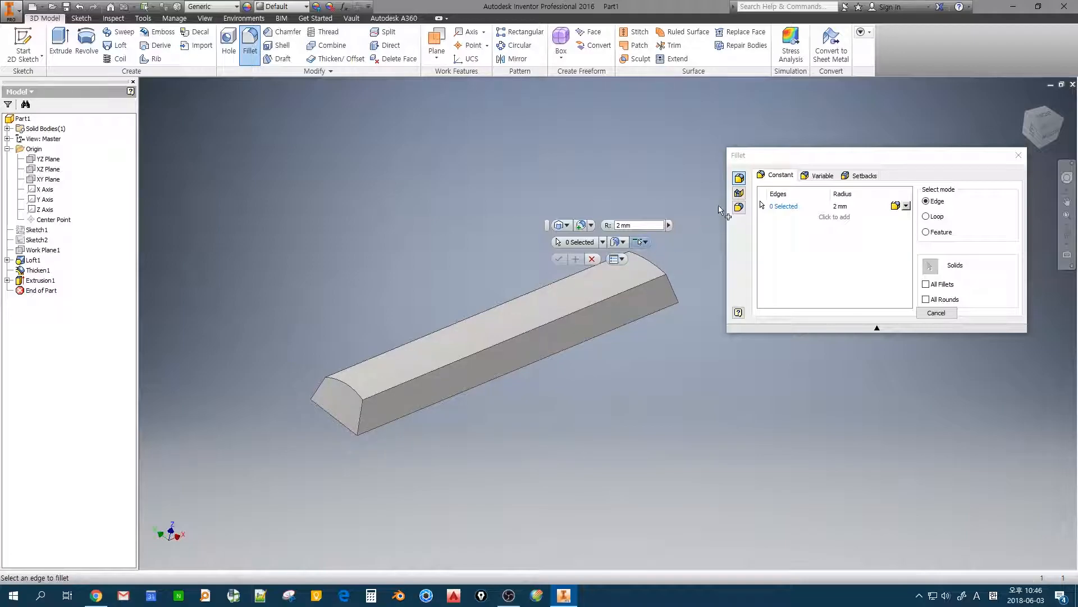
Apply a variable-radius fillet with 0.3 start radius to four end edges, creating Fillet1
click(822, 175)
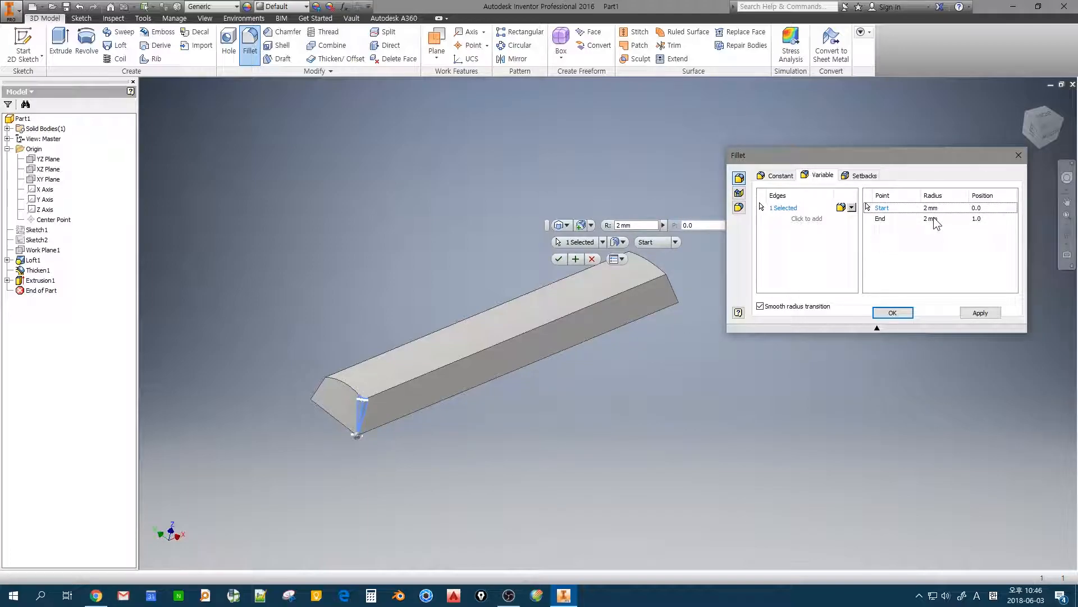
click(932, 218)
text(0.3)
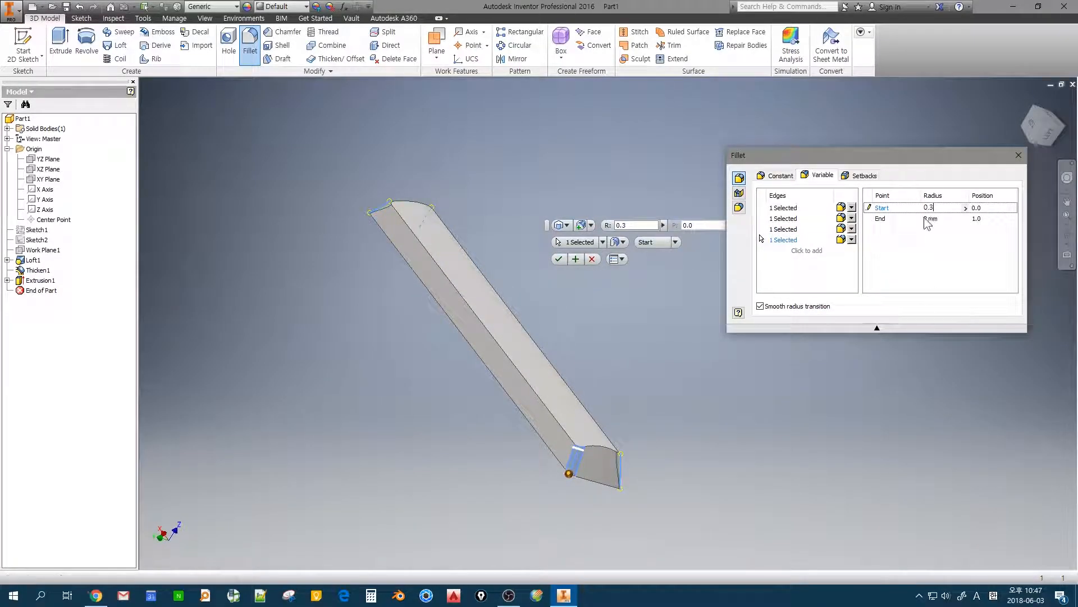
click(559, 258)
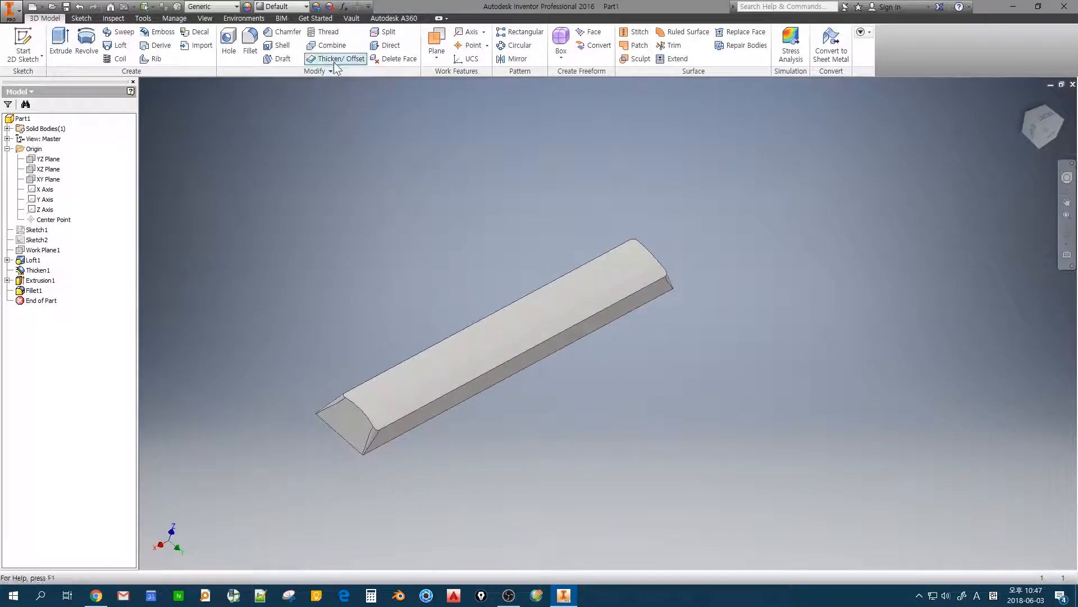
Fillet the eight edges around the arched top at 0.3 mm, then orbit to the flat bottom
click(249, 45)
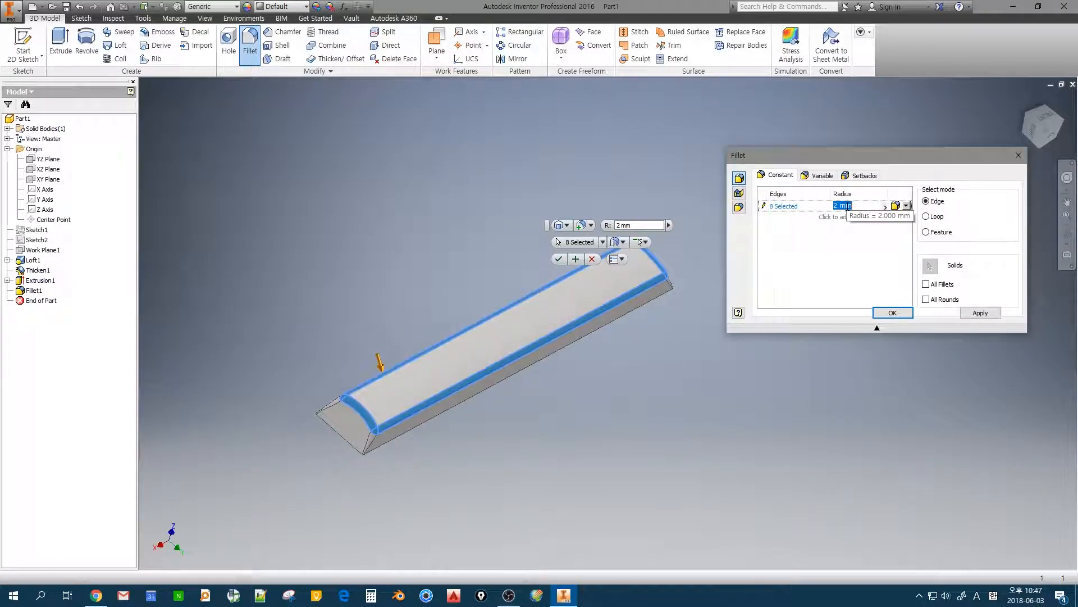
text(0.3)
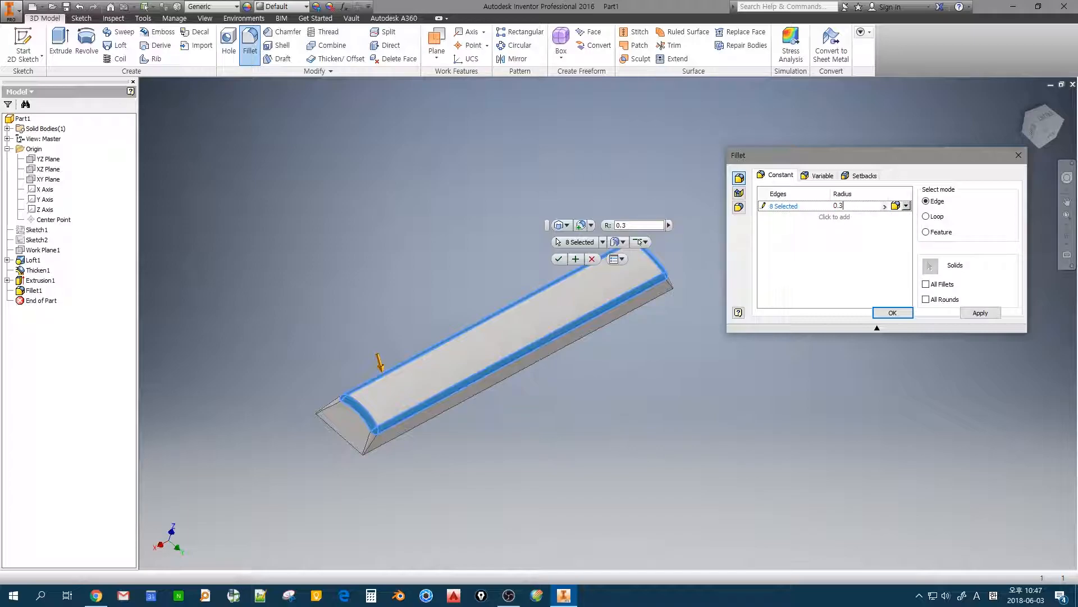
click(892, 312)
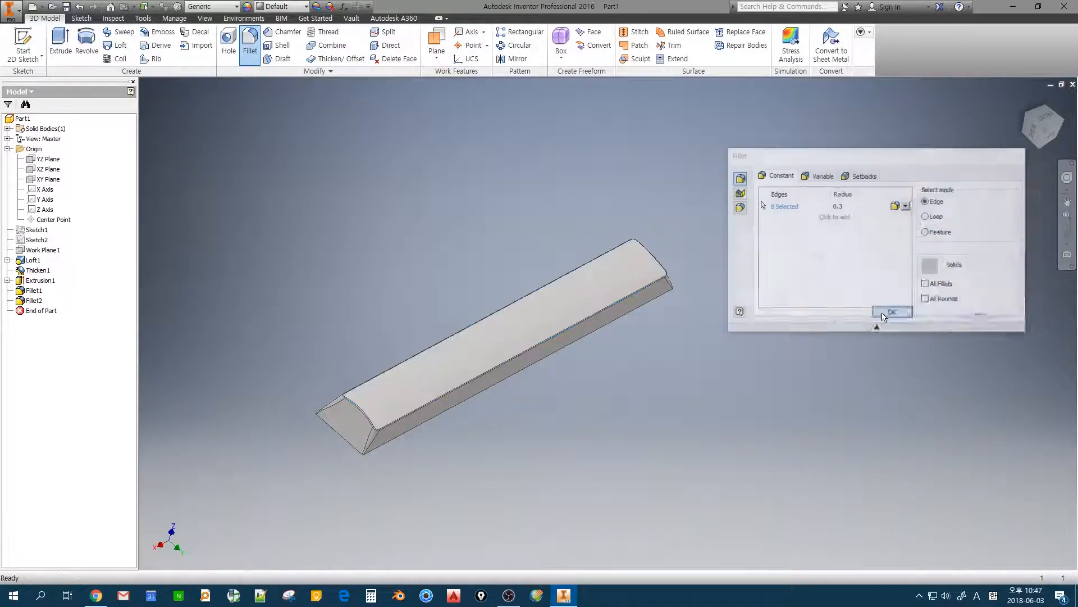
click(893, 312)
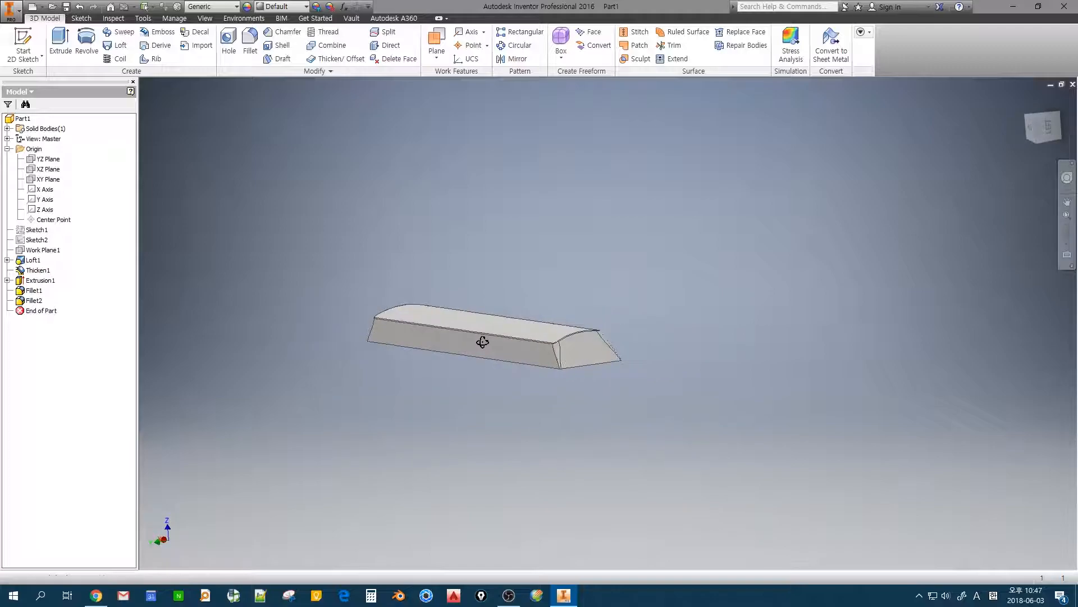
drag(482, 342, 473, 386)
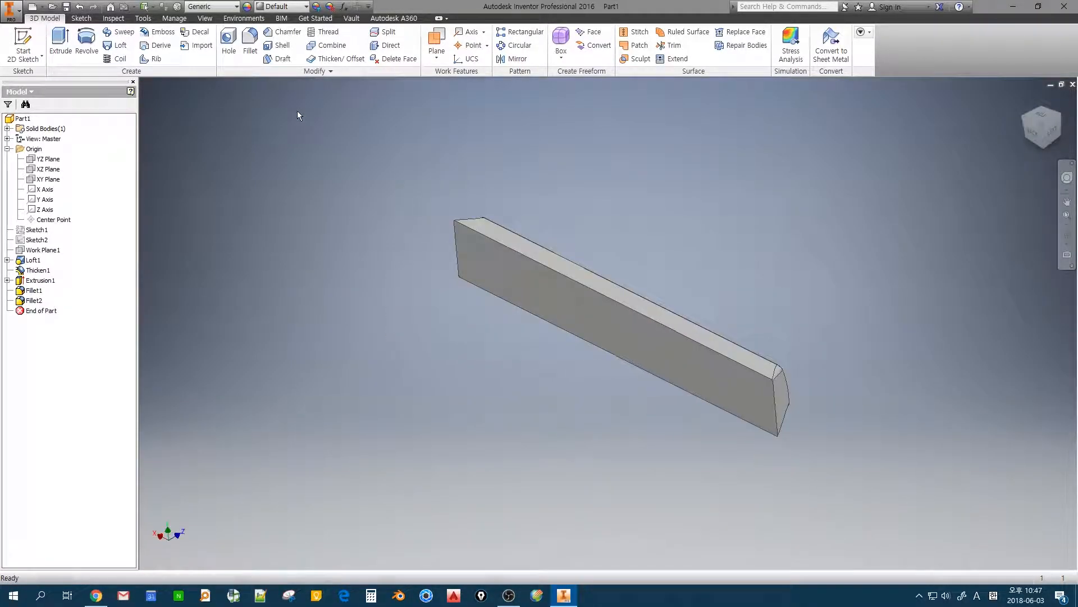
Shell the keycap with 1.5 mm walls, leaving the bottom face open
click(281, 45)
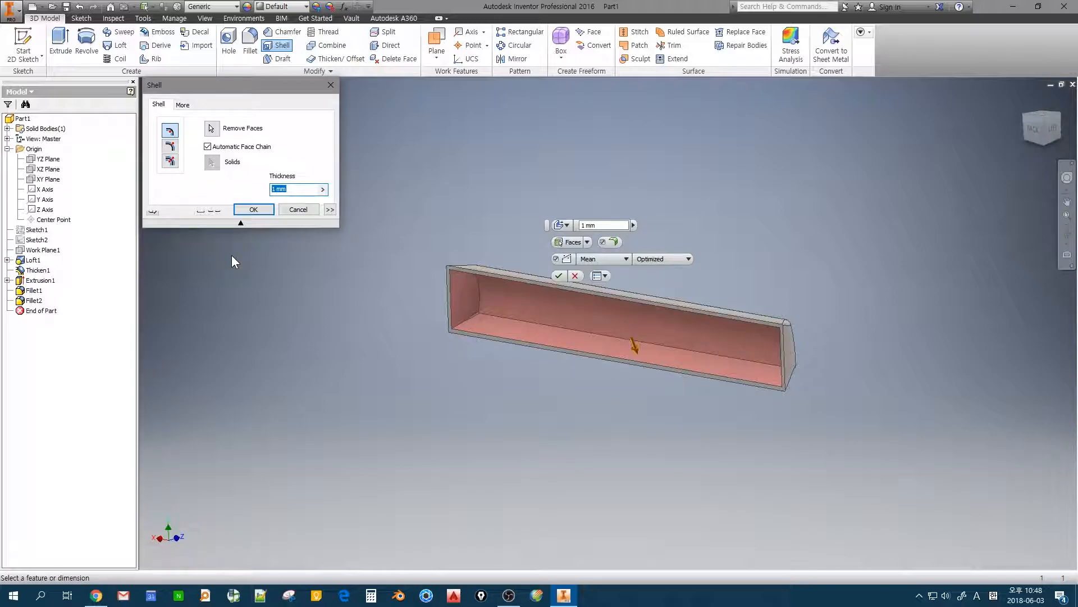
text(1.5)
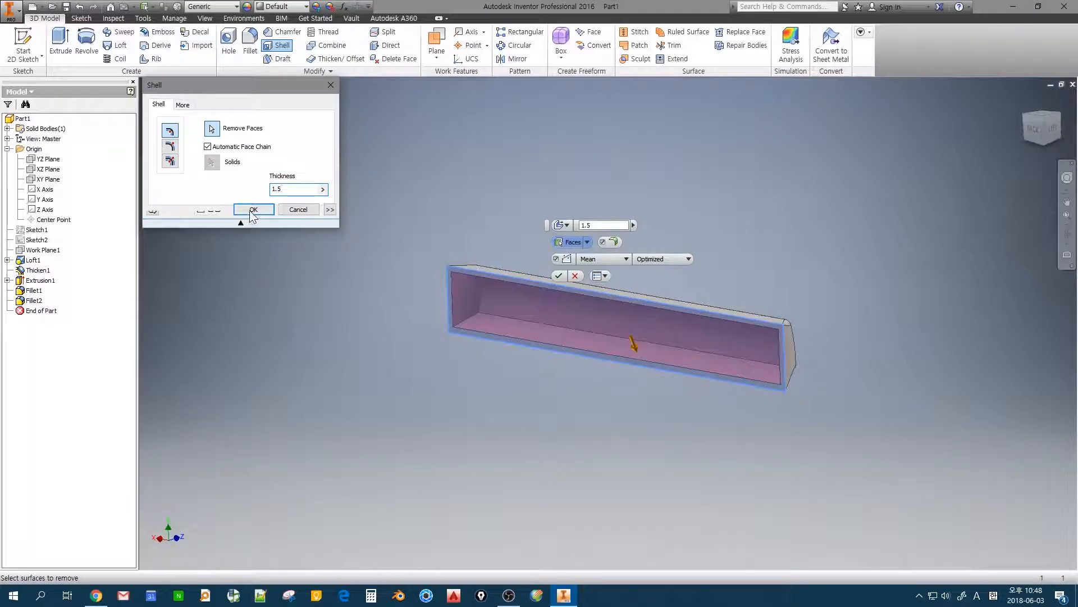
click(252, 209)
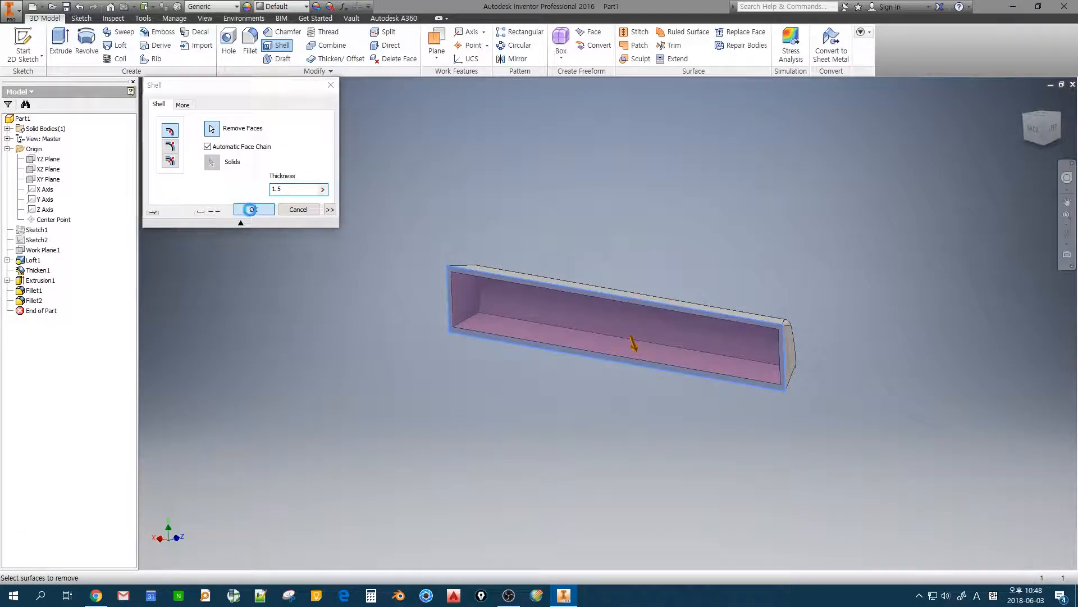
click(253, 209)
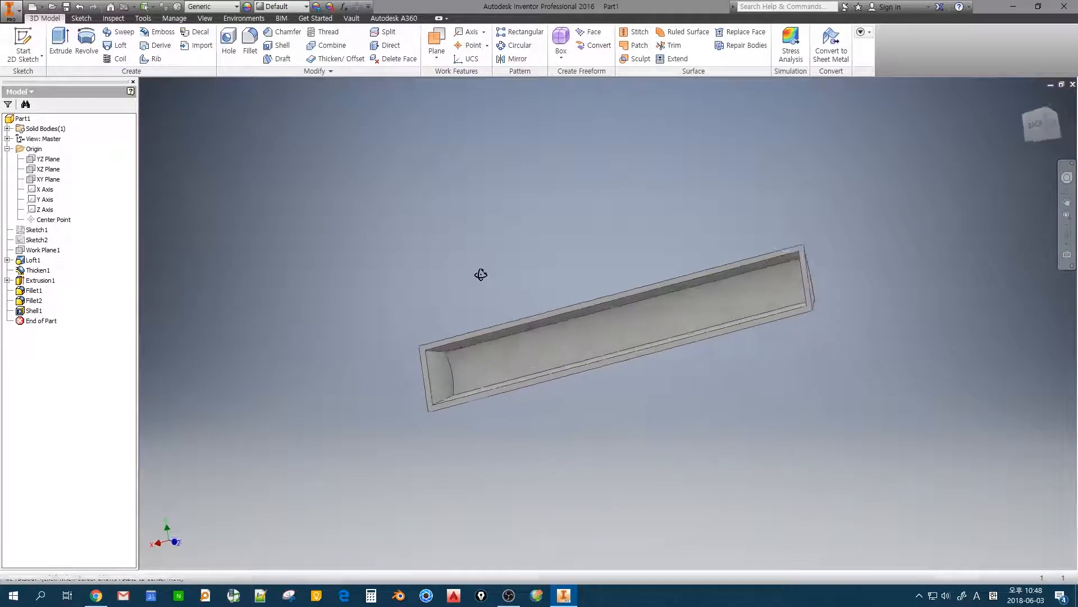
click(37, 230)
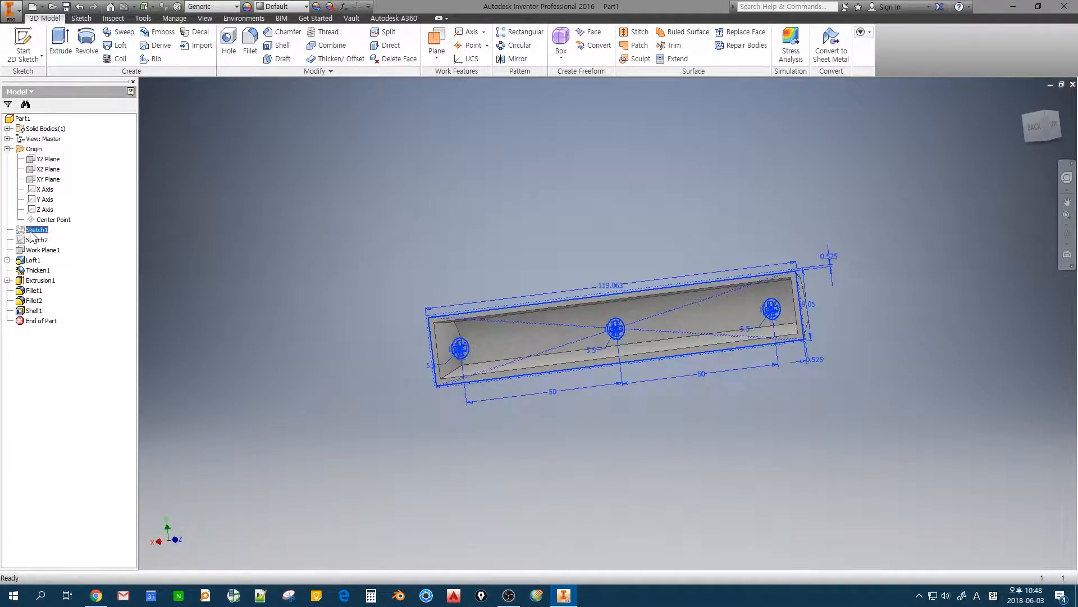
Extrude Sketch1's three cross-shaped stem profiles with the extent set to To Next
click(217, 352)
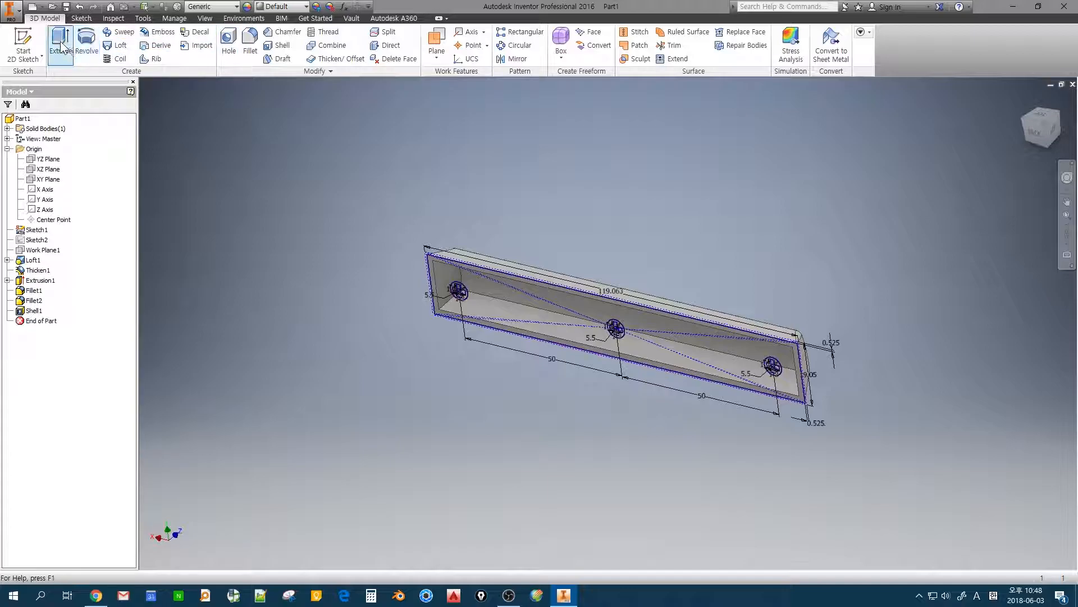
click(60, 44)
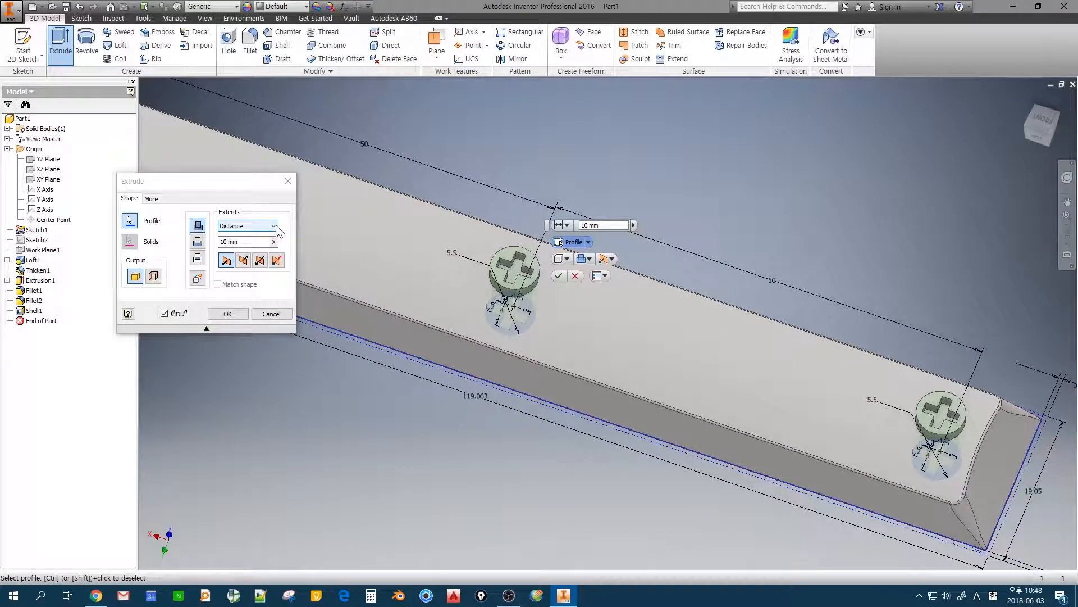
click(274, 226)
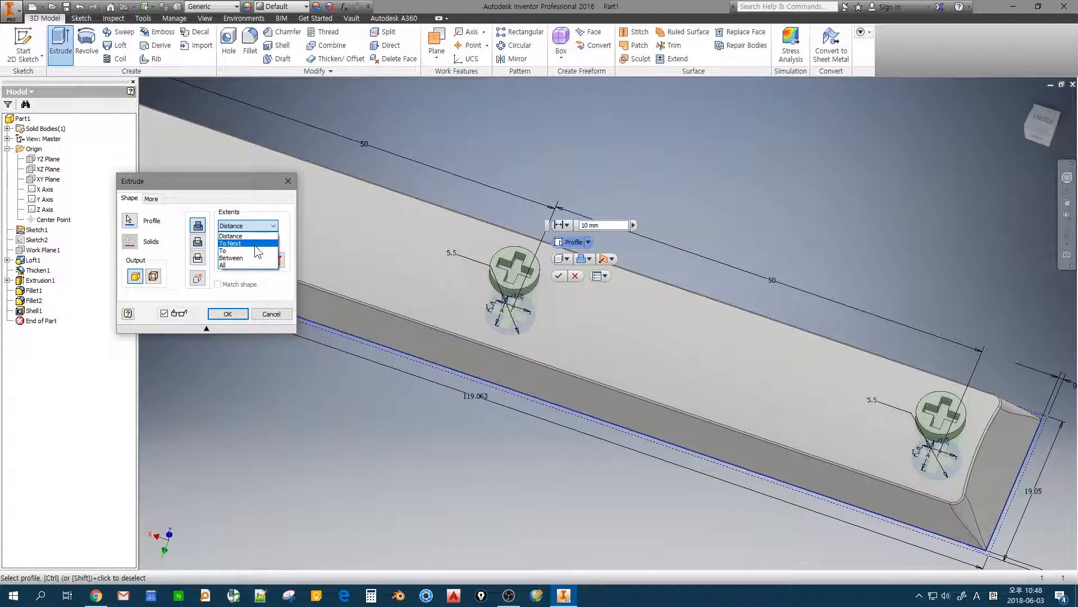
click(230, 243)
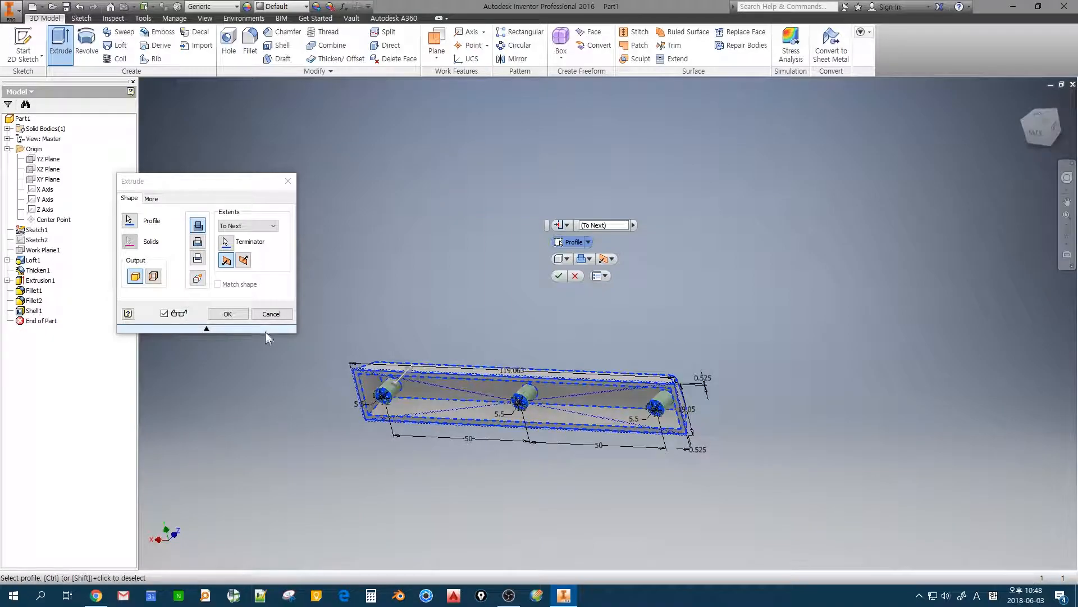
click(228, 313)
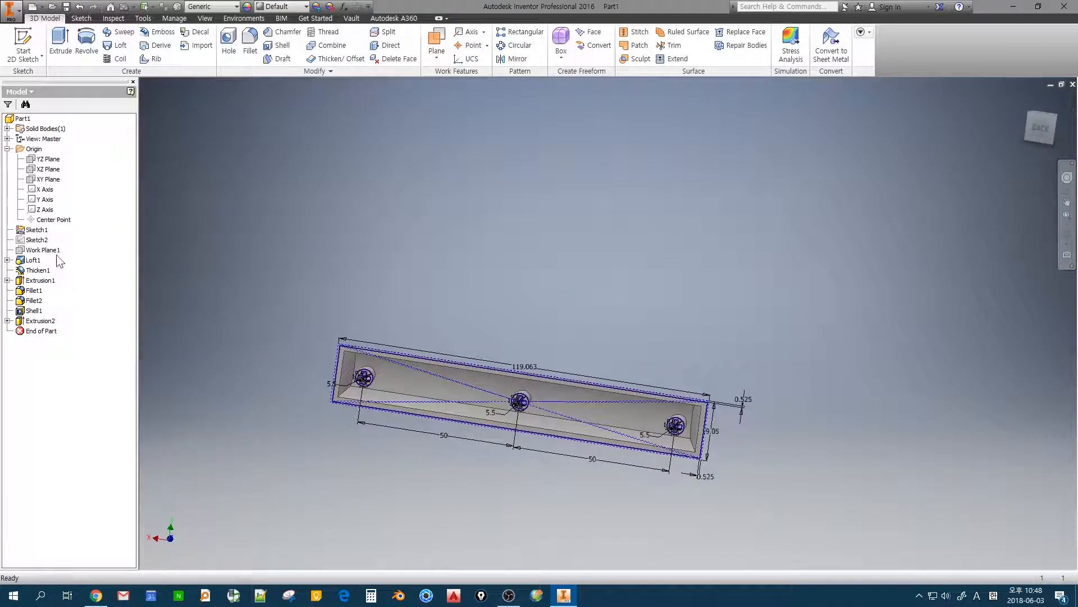
Turn off Sketch1's visibility and orbit to inspect the three stem posts underneath
click(37, 230)
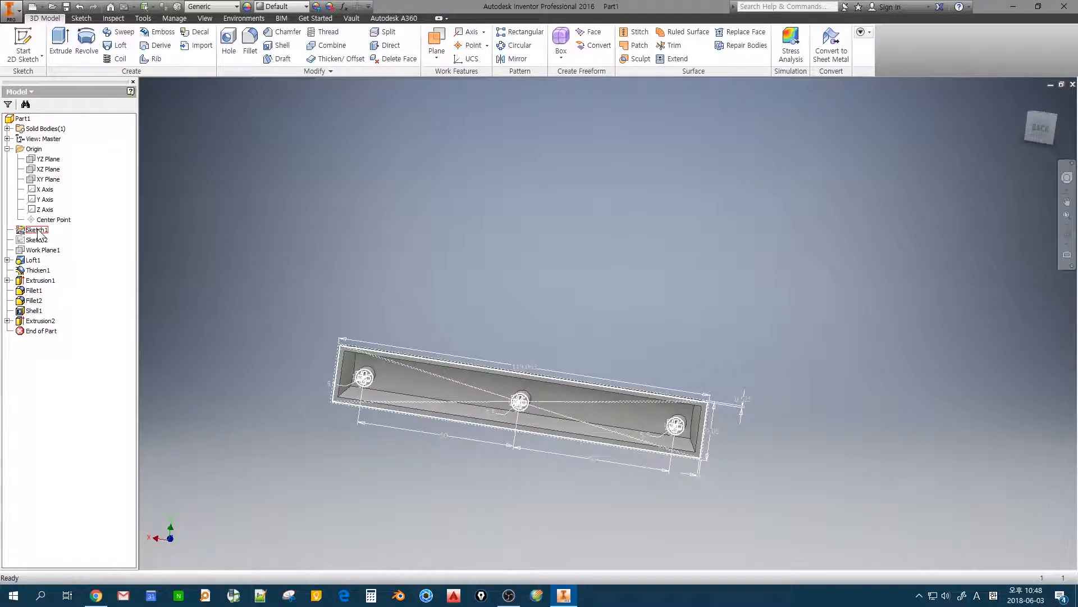
right_click(35, 229)
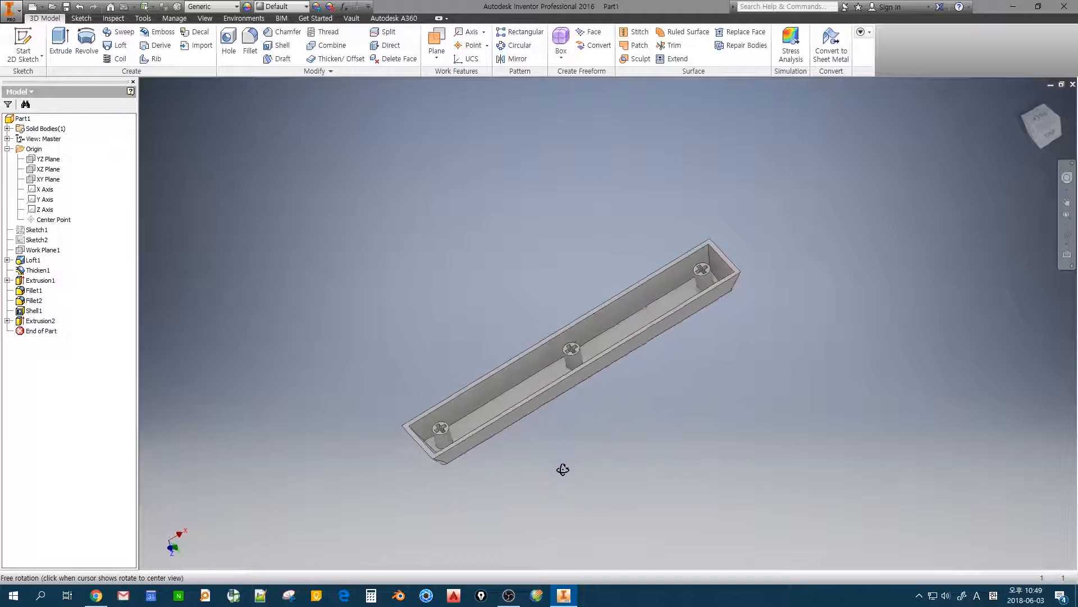
drag(563, 469, 659, 414)
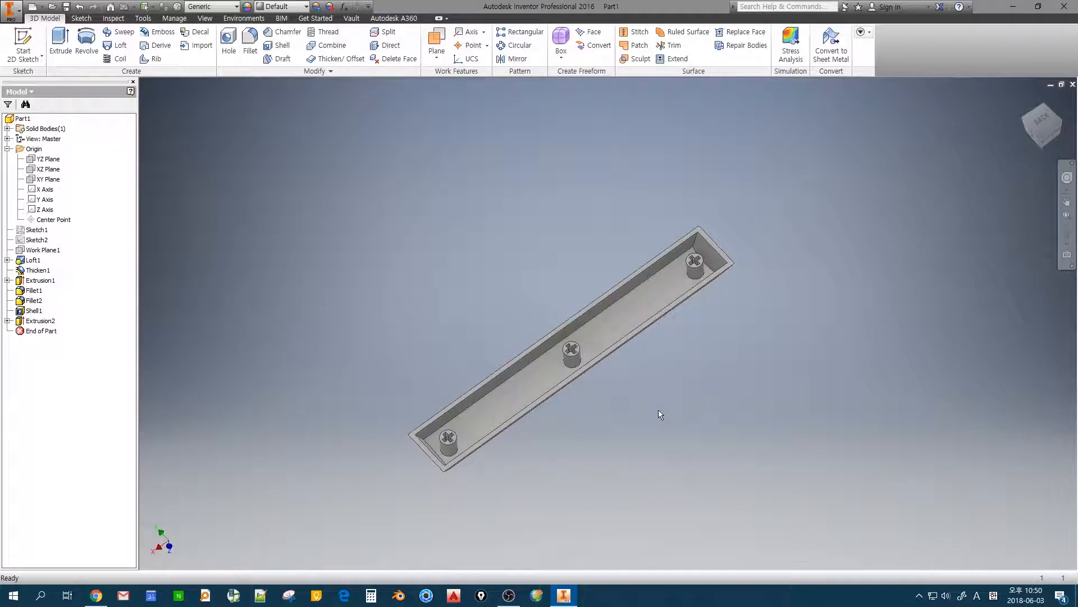